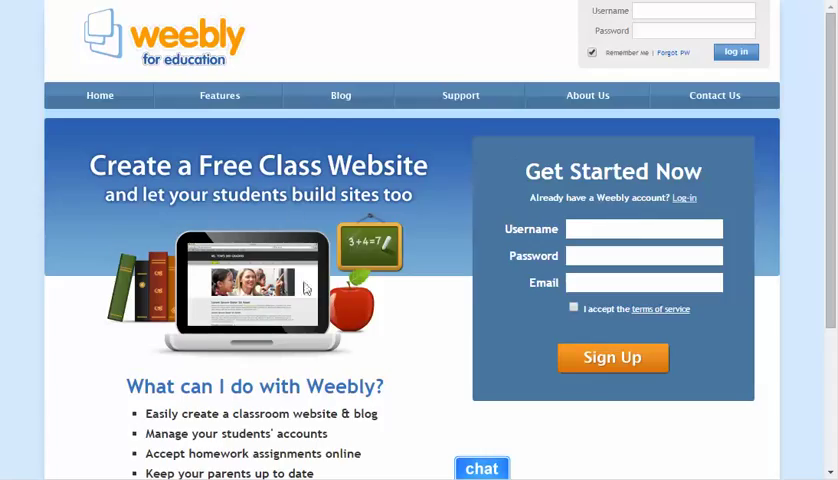
mouse_move(427, 327)
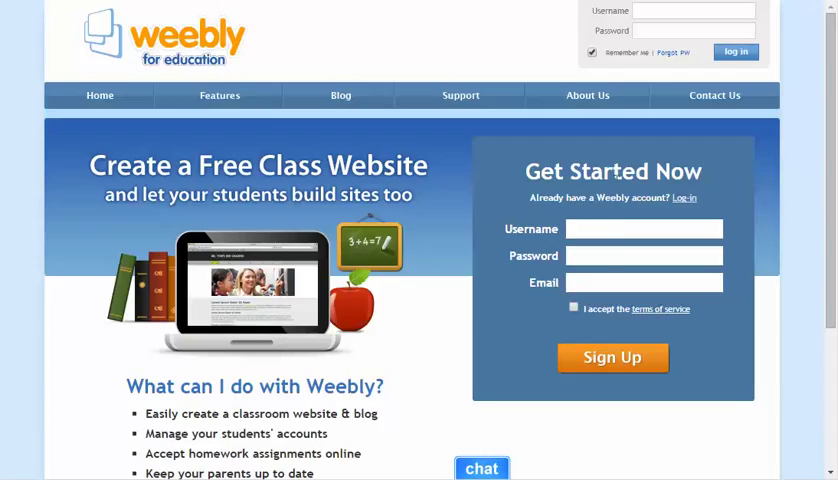
left_click(644, 229)
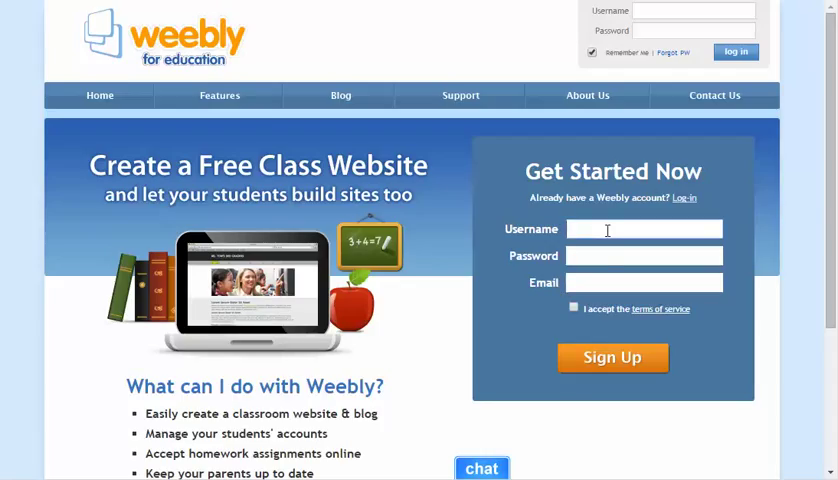
type("gsherm")
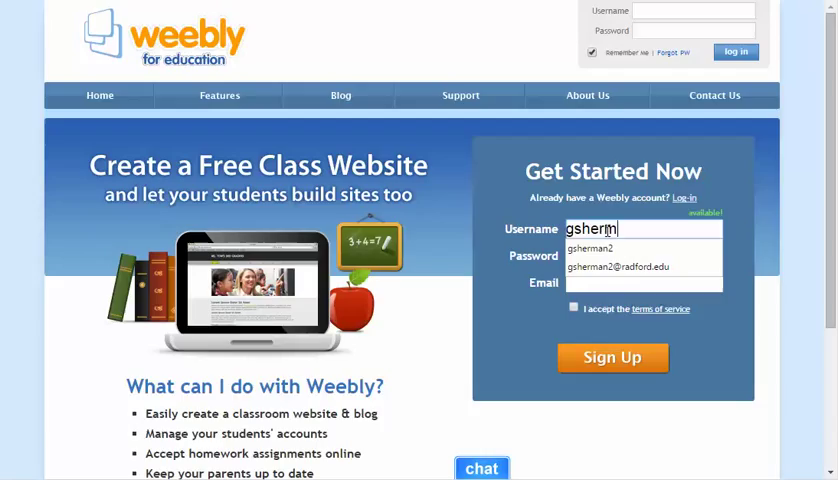
type("an37")
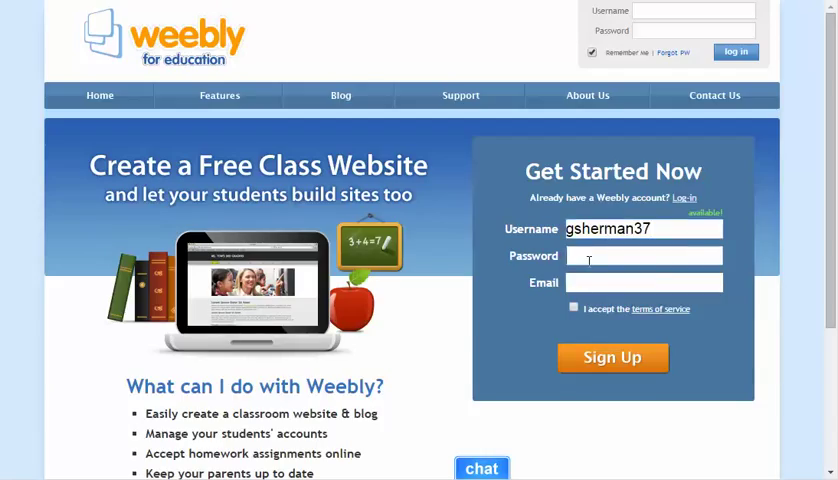
type("•")
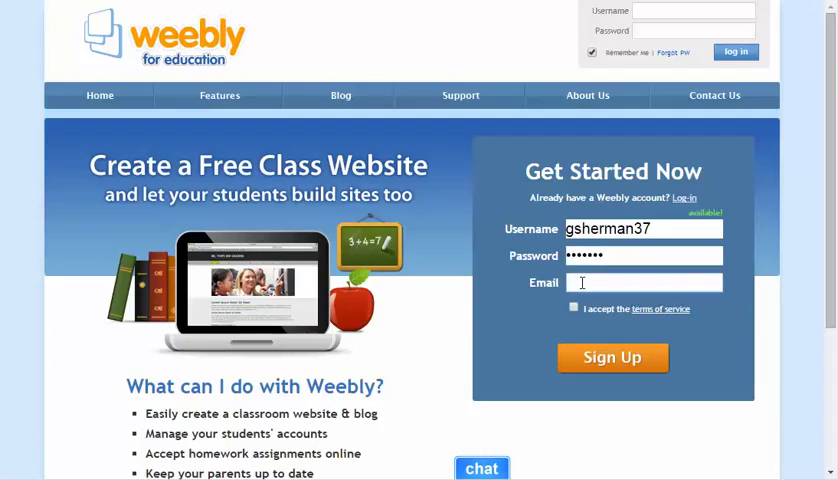
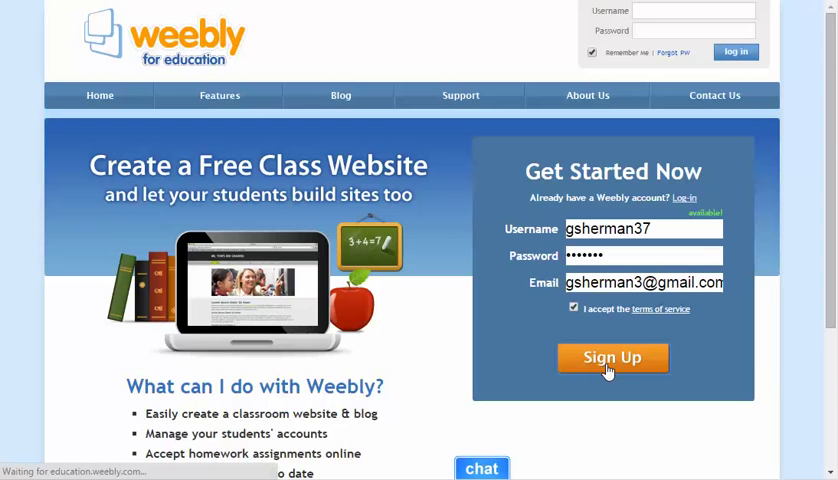
Submit the sign-up, then enter the teacher's name and 'Radford' as the school.
left_click(612, 357)
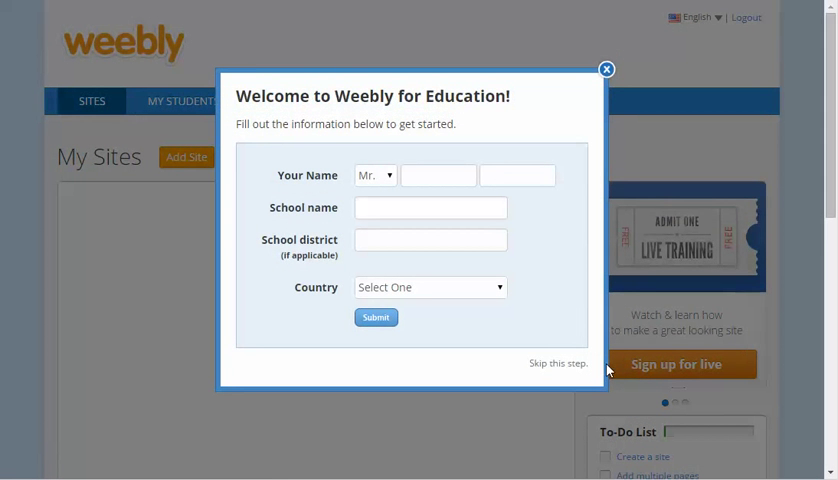
mouse_move(565, 143)
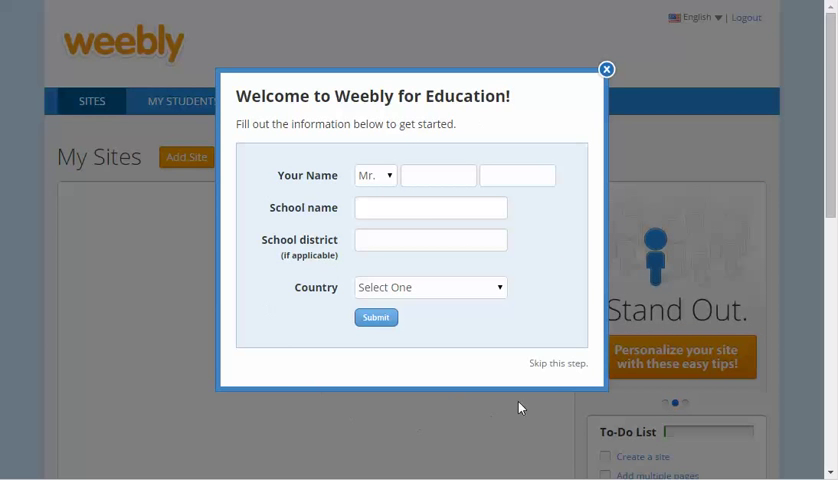
mouse_move(537, 249)
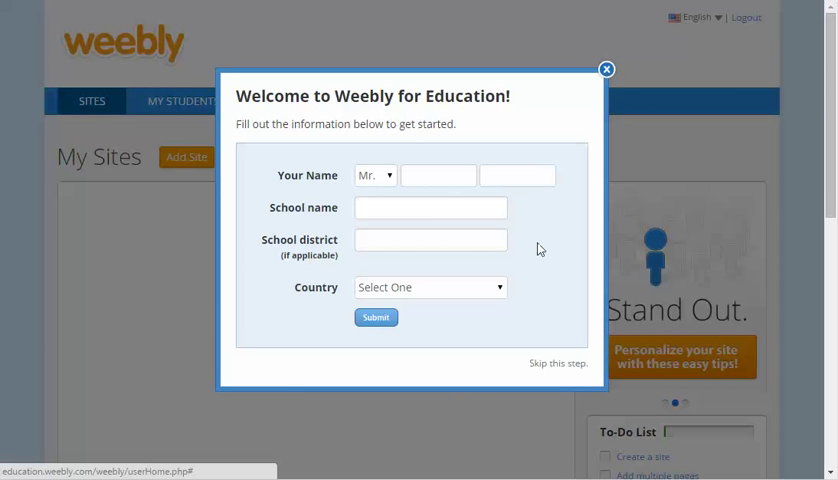
left_click(438, 175)
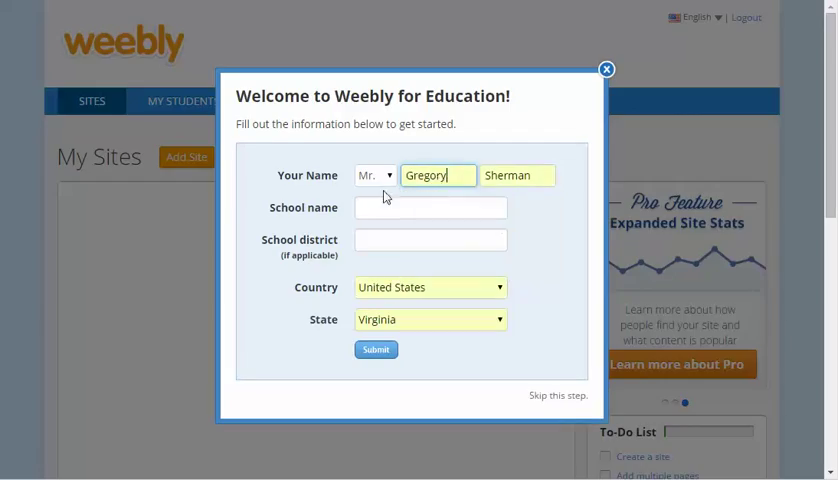
left_click(431, 207)
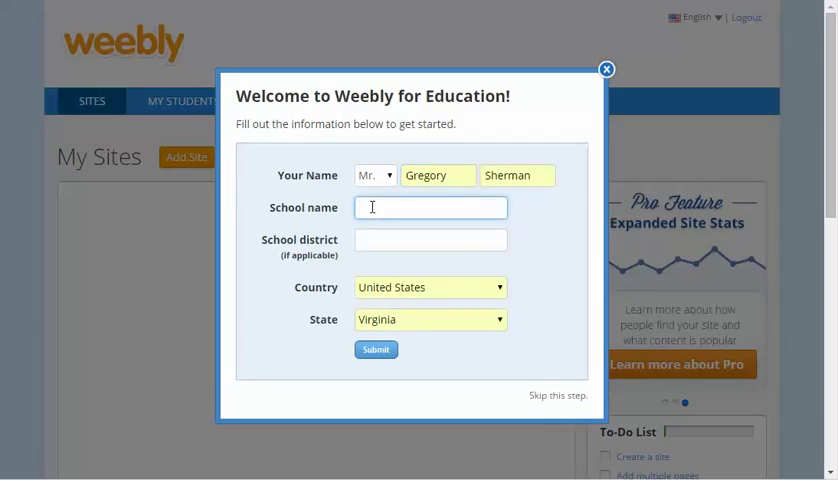
type("Radfor")
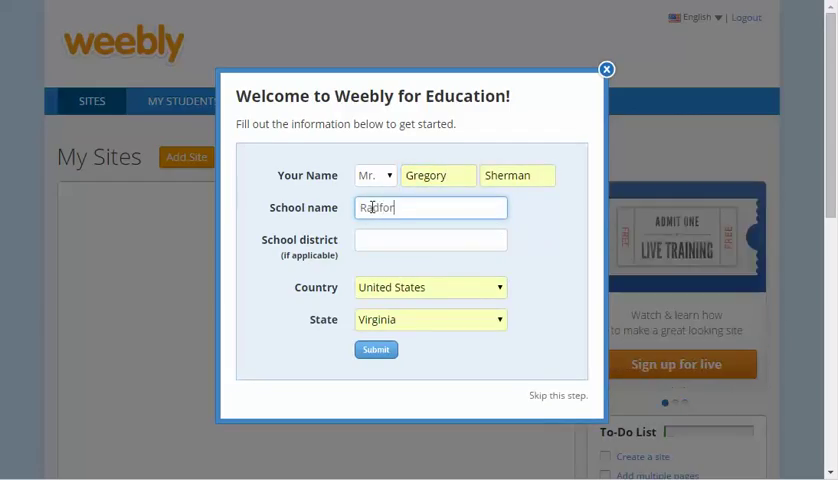
type("d")
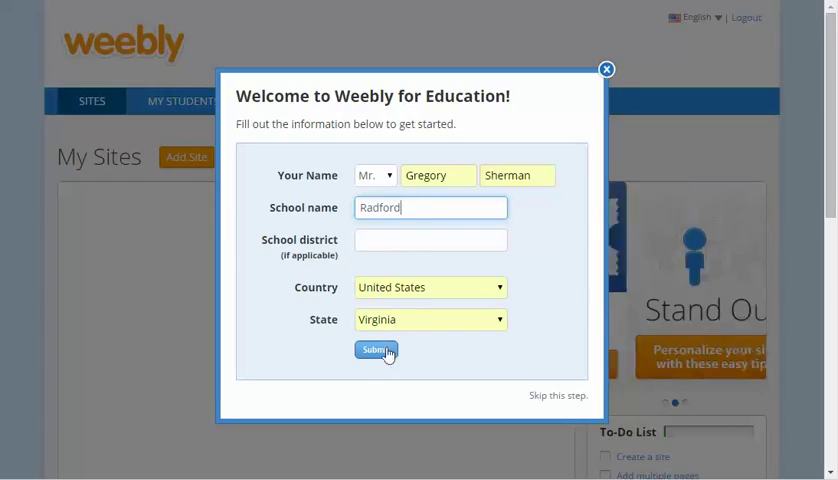
Submit the profile, choose 'Create a website', and pick Site as the focus.
left_click(376, 350)
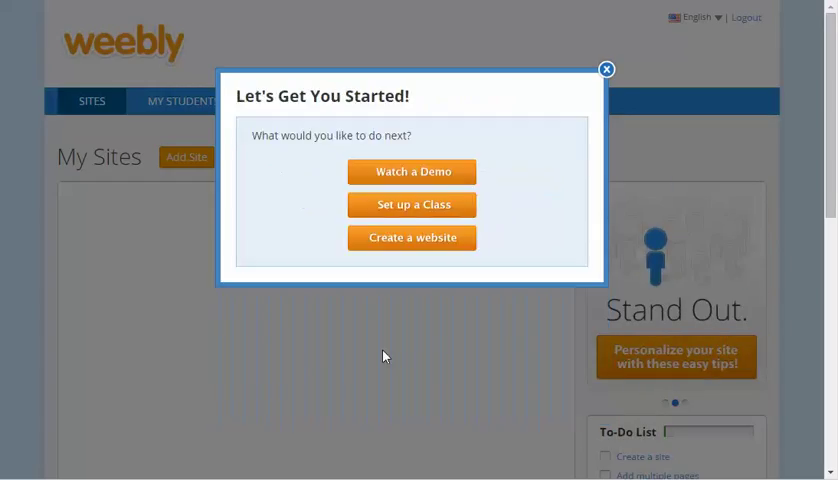
mouse_move(549, 233)
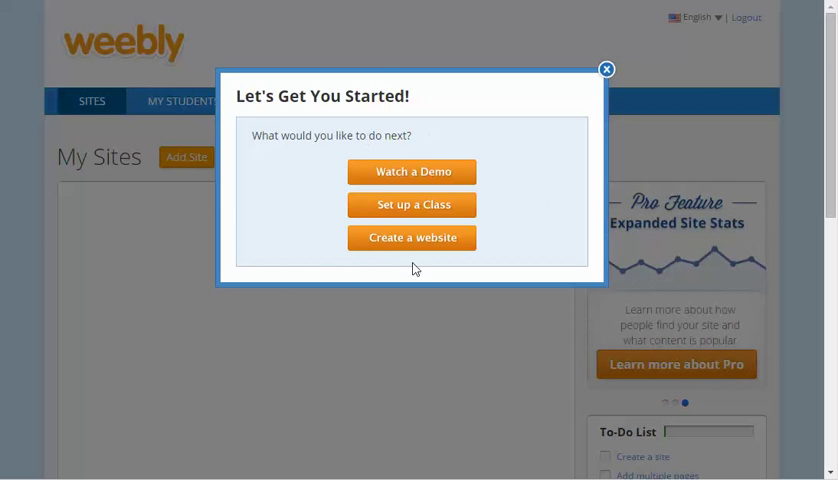
mouse_move(411, 238)
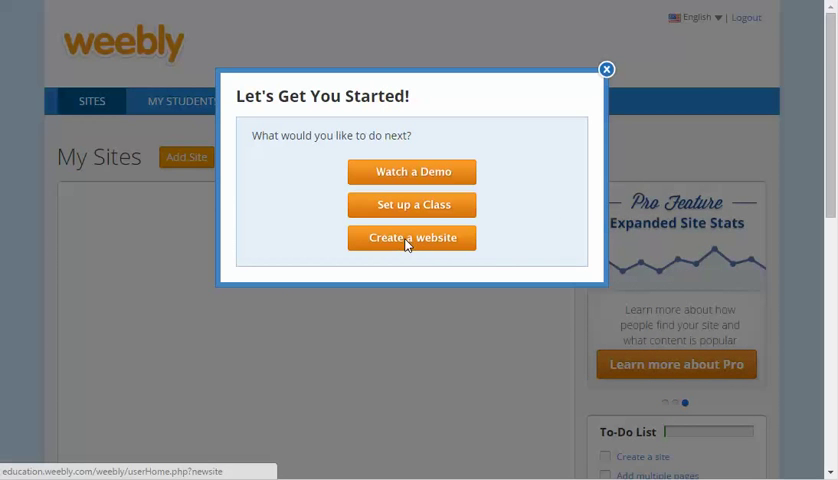
left_click(411, 238)
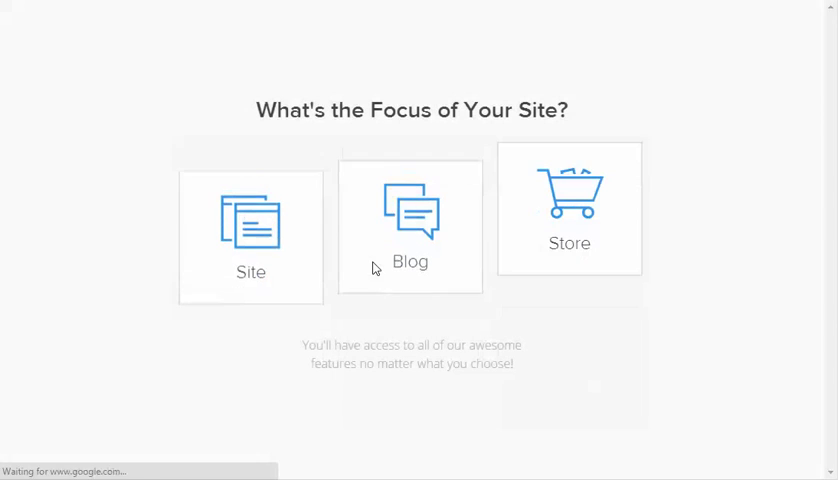
left_click(250, 230)
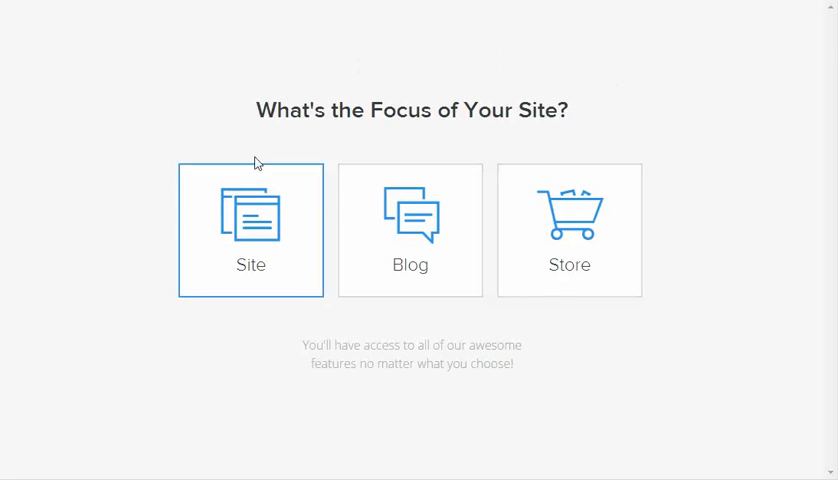
mouse_move(232, 282)
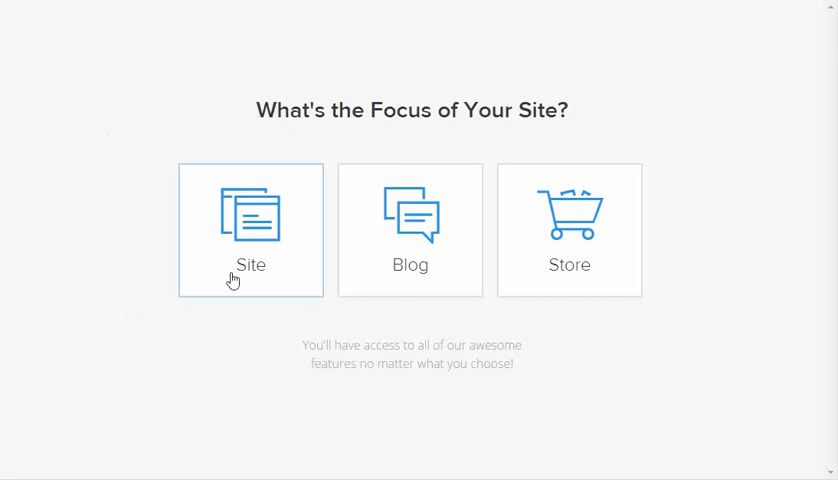
left_click(250, 230)
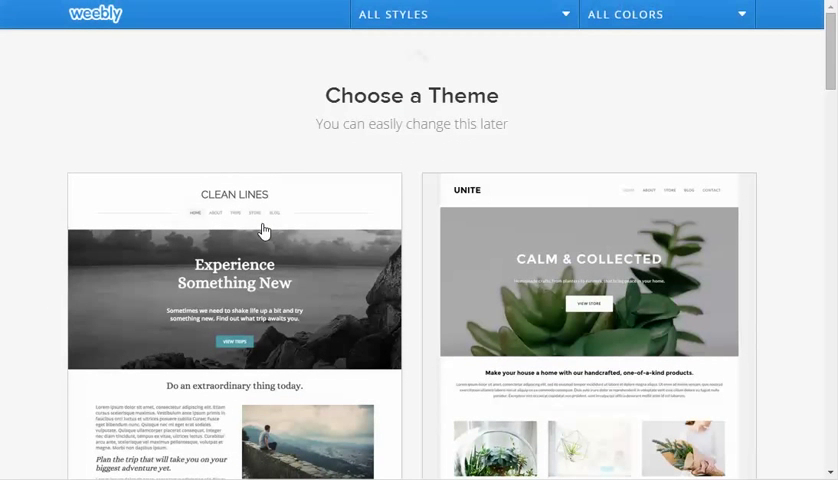
mouse_move(358, 75)
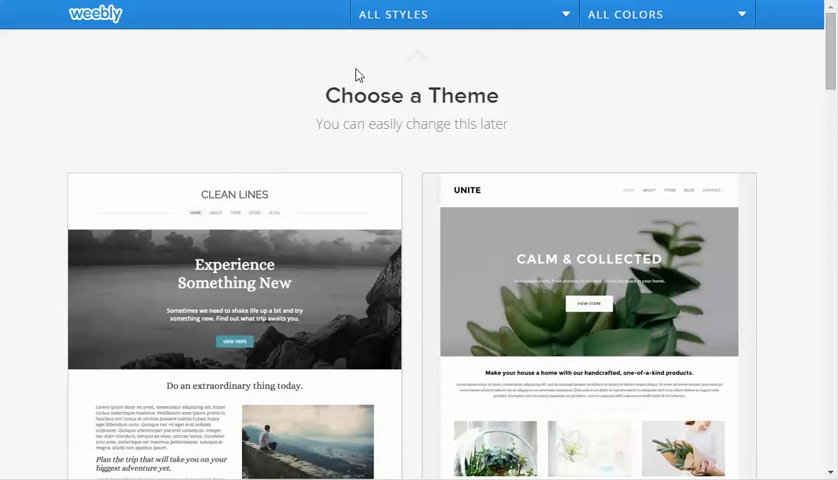
mouse_move(225, 84)
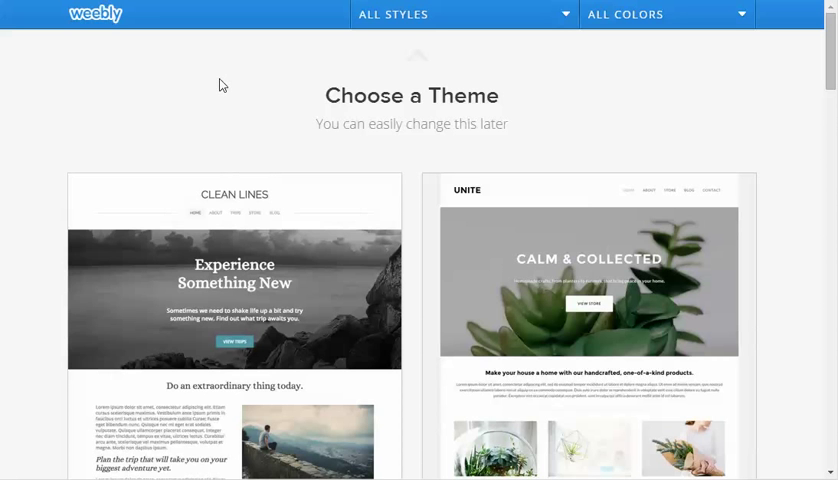
Compare Superset's slate-blue and teal swatches, then choose Superset in slate blue.
scroll("down", 3)
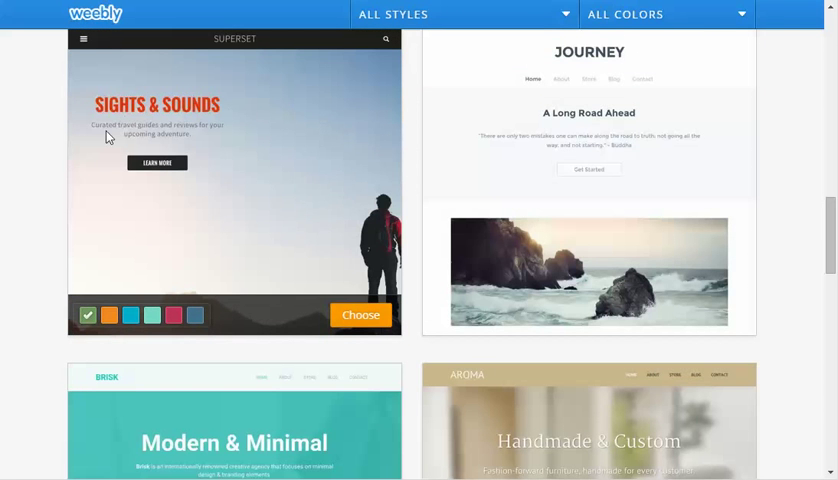
mouse_move(308, 142)
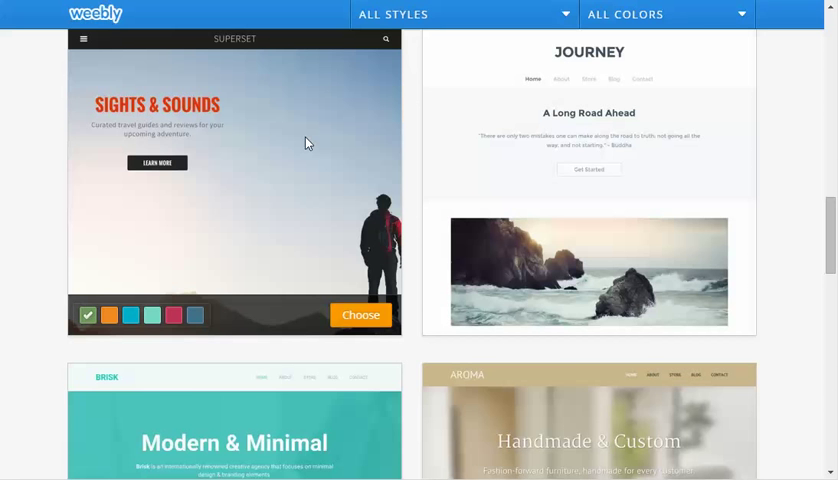
scroll("down", 3)
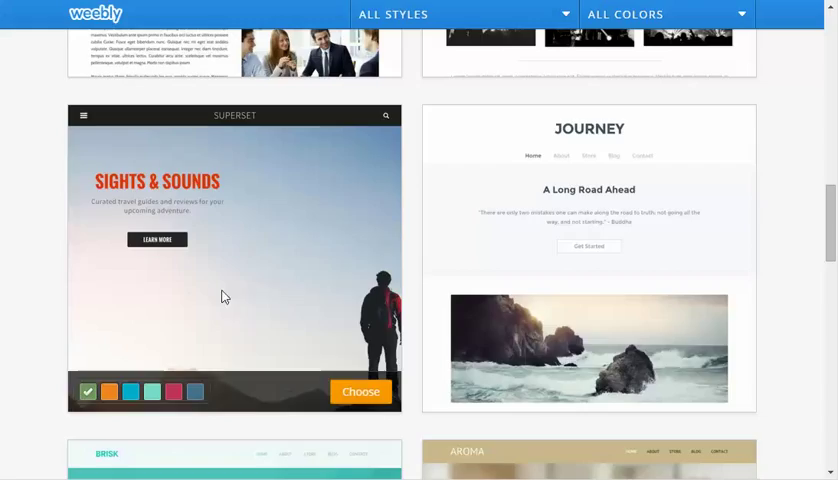
mouse_move(296, 323)
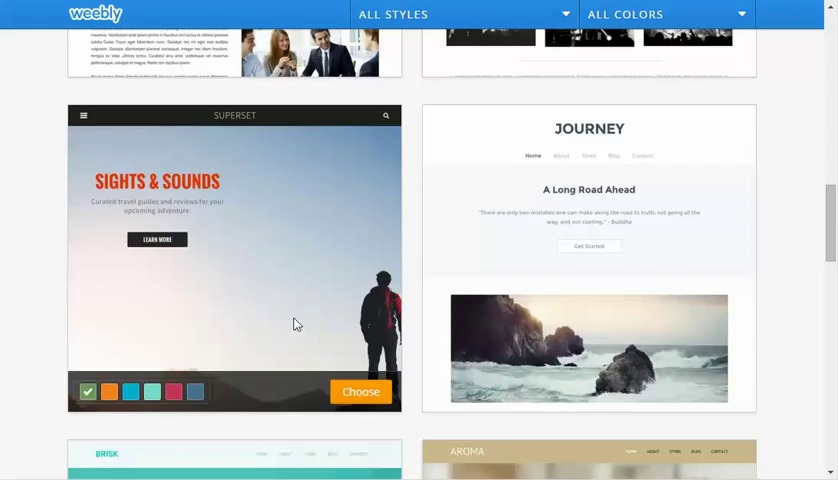
mouse_move(284, 385)
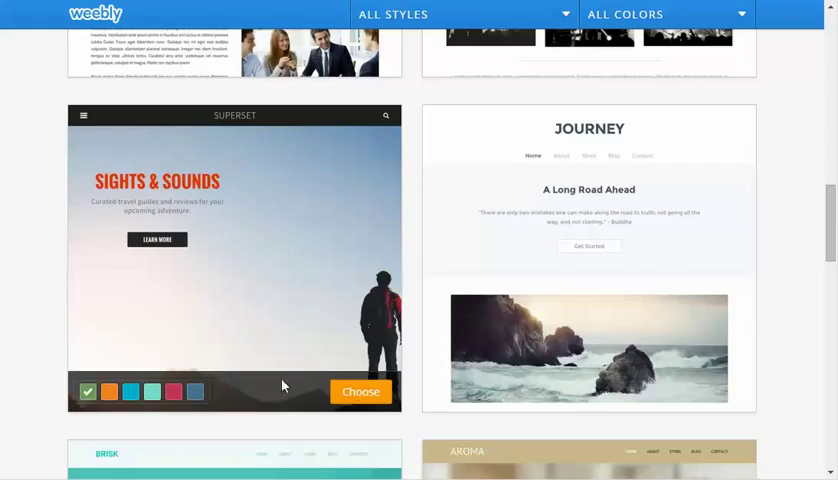
mouse_move(240, 383)
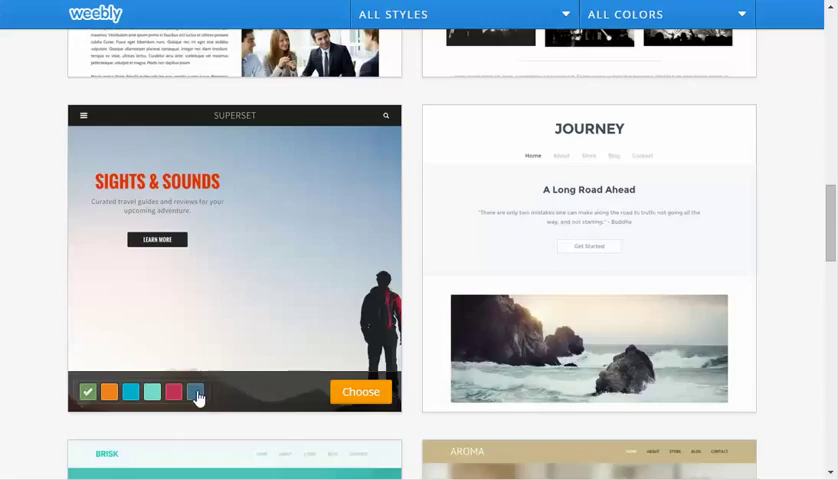
left_click(197, 391)
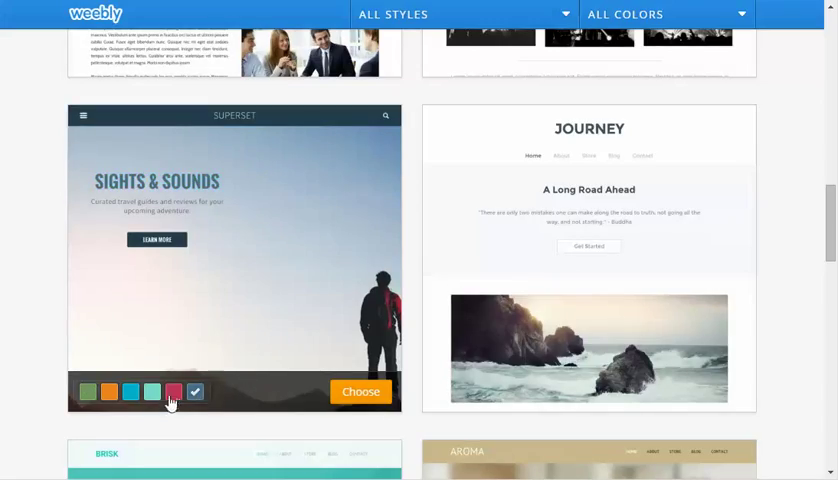
left_click(131, 391)
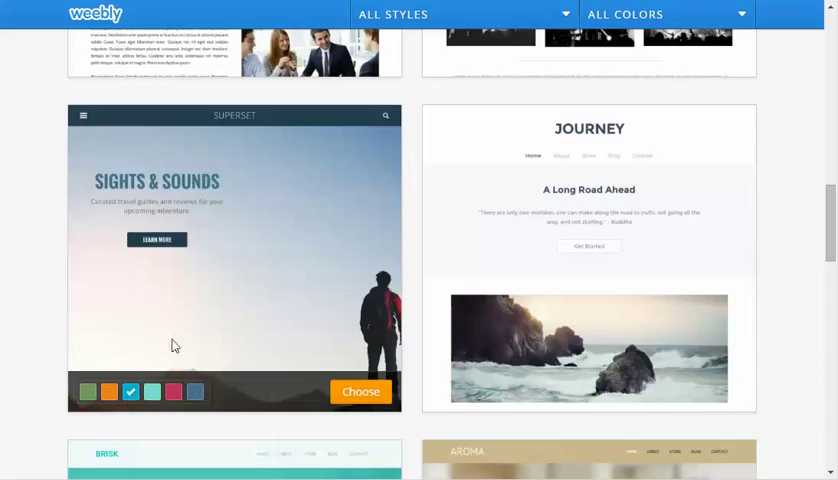
left_click(132, 391)
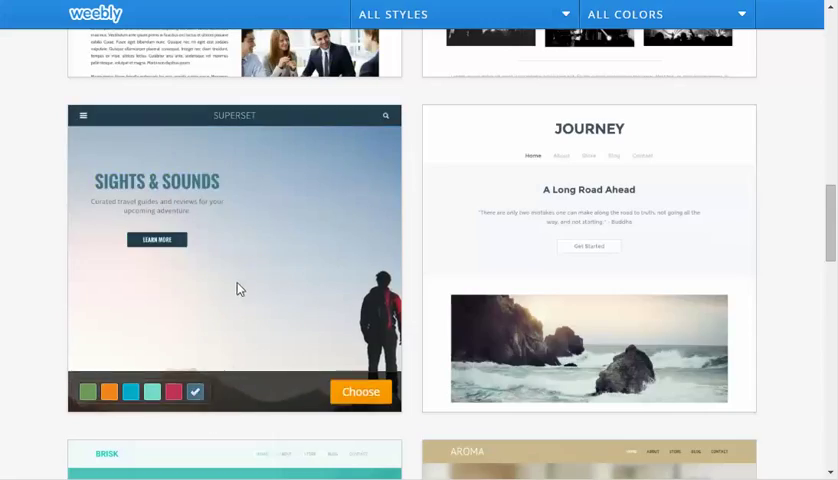
left_click(360, 391)
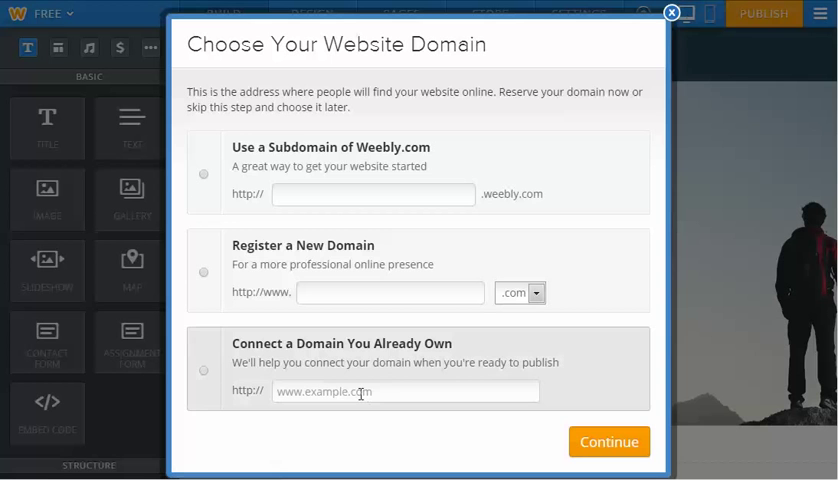
mouse_move(383, 349)
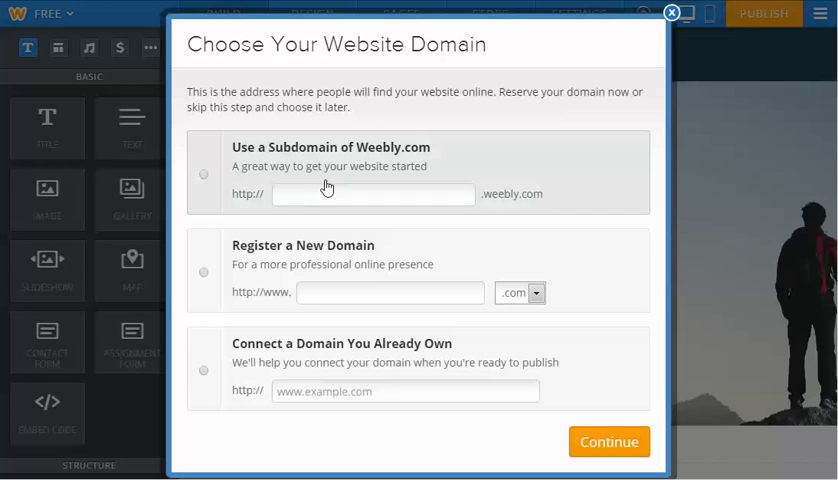
Claim the free subdomain gsherman2.weebly.com as the site address and continue.
left_click(203, 272)
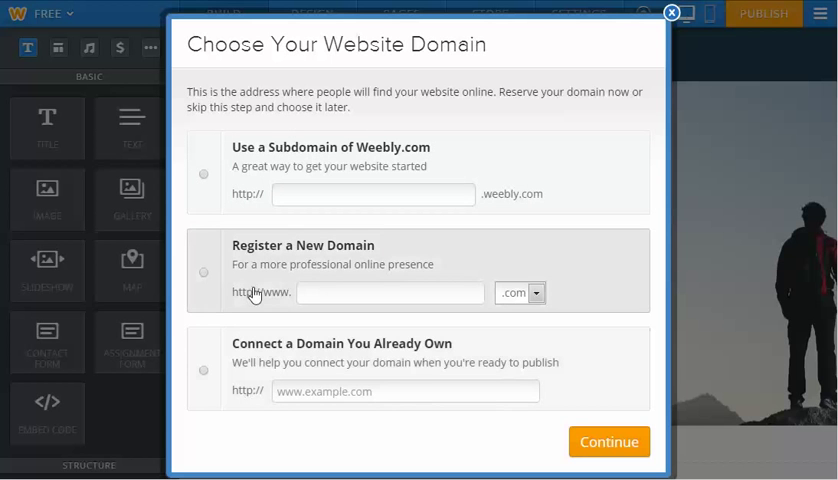
mouse_move(278, 270)
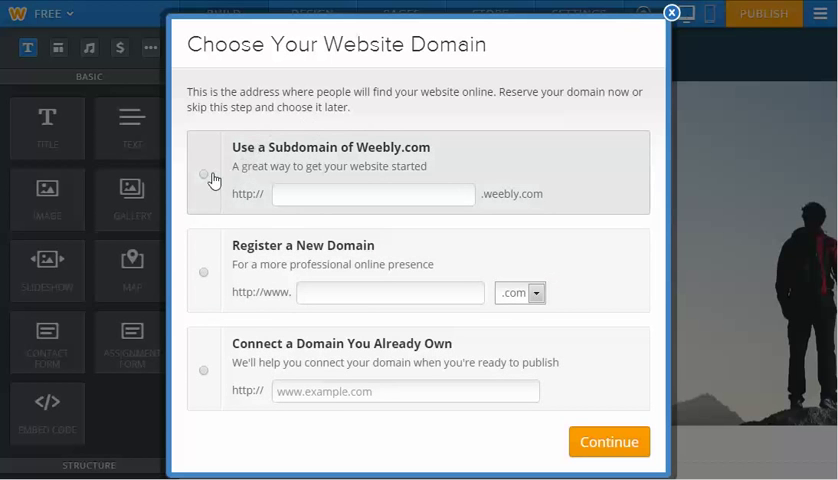
left_click(204, 174)
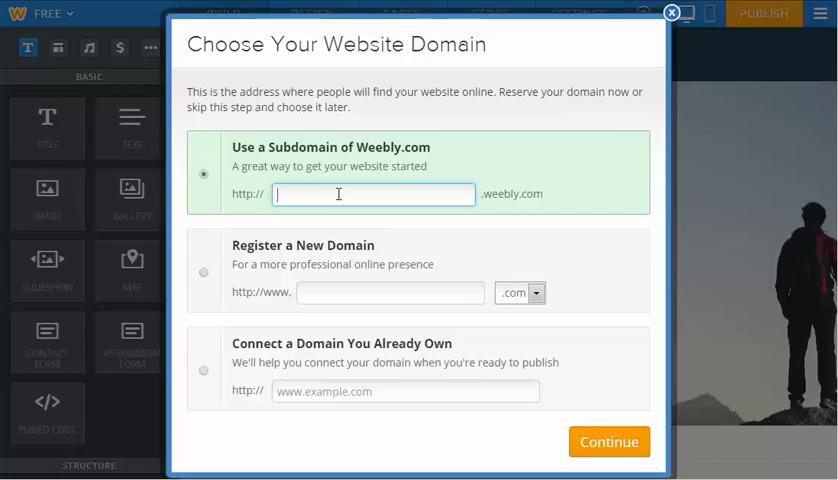
type("gs")
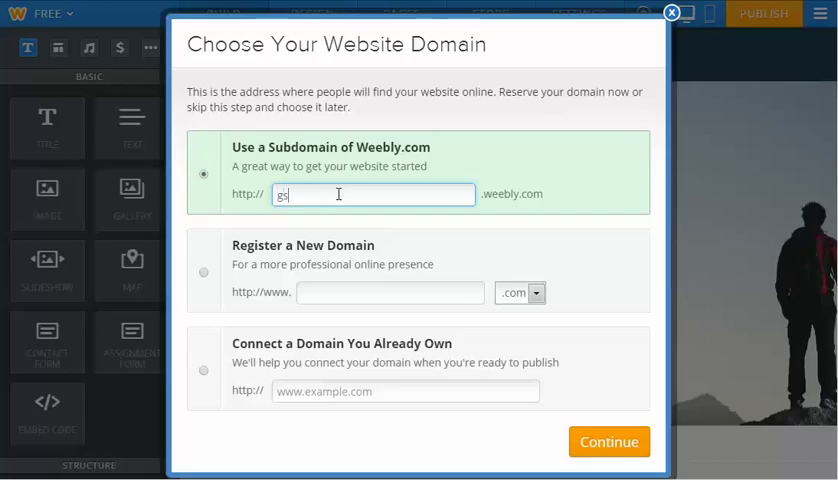
type("herman")
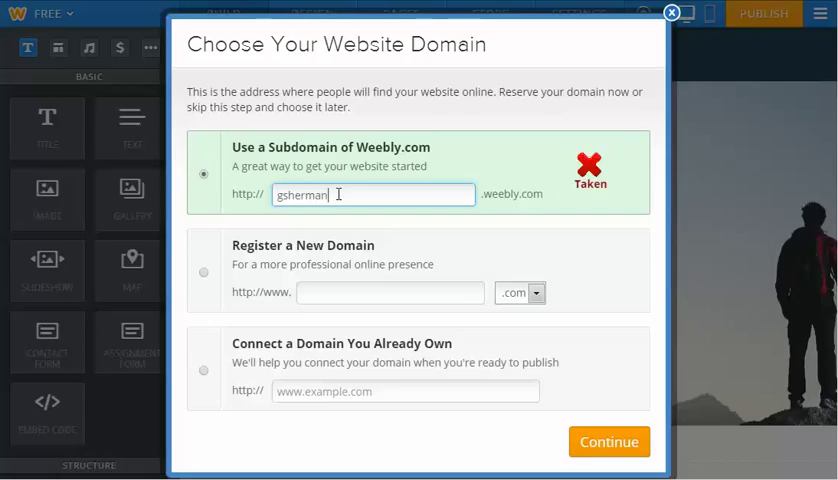
type("2")
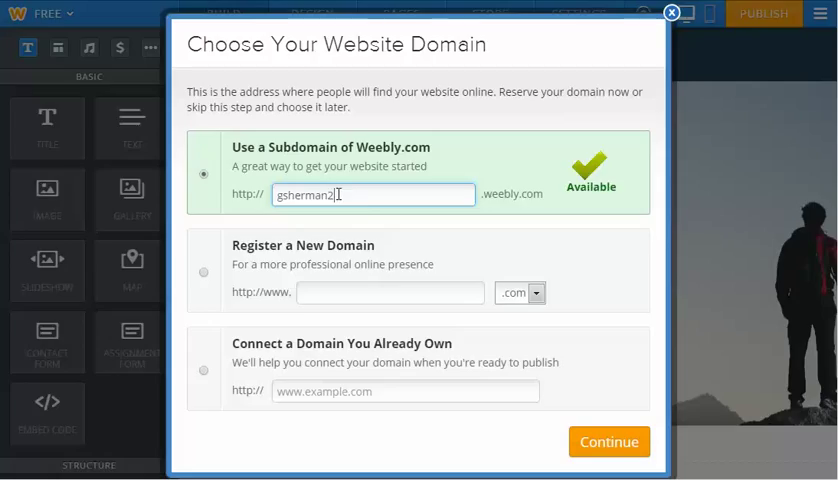
mouse_move(549, 202)
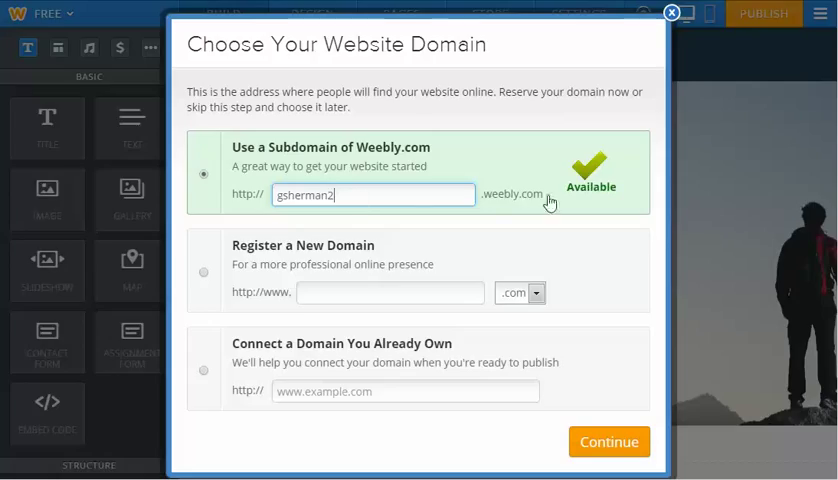
mouse_move(388, 188)
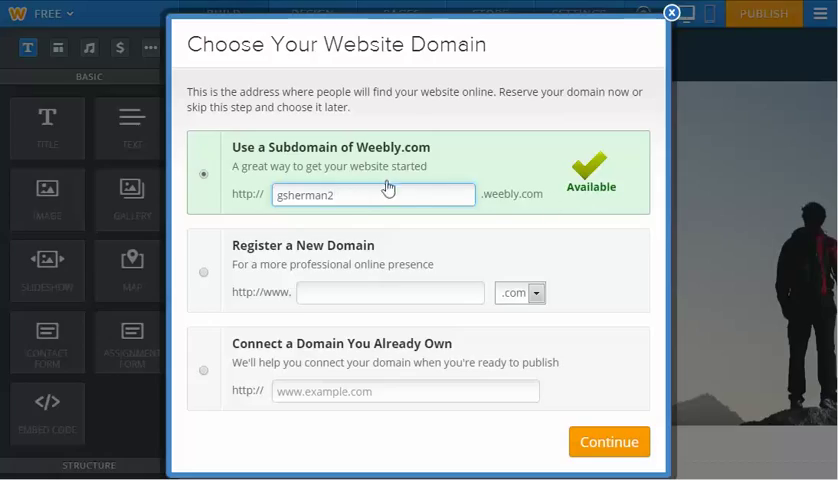
mouse_move(609, 441)
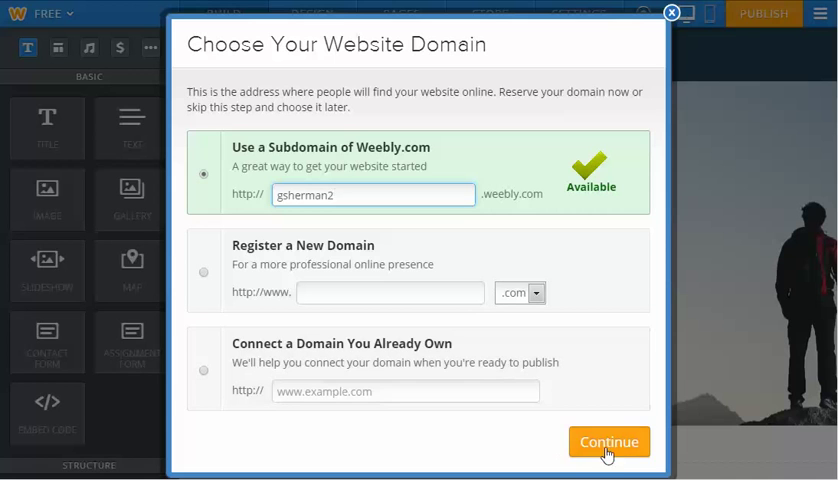
left_click(608, 441)
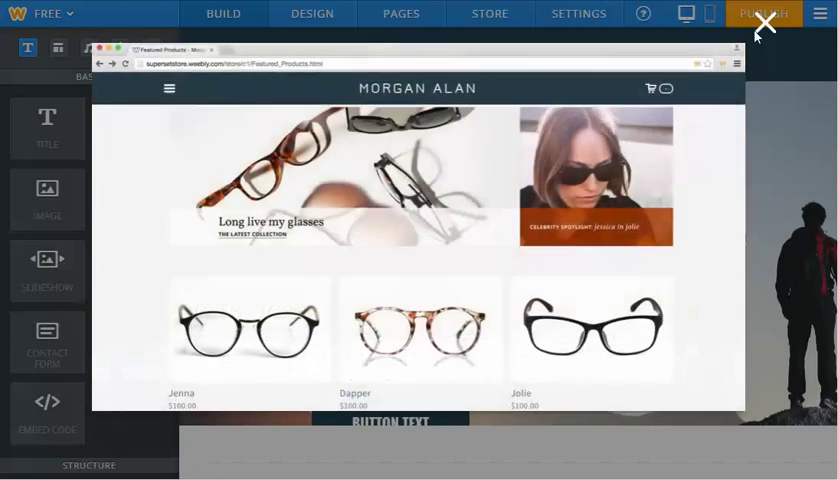
Close the online store intro overlay to reach the Superset starter page.
left_click(765, 22)
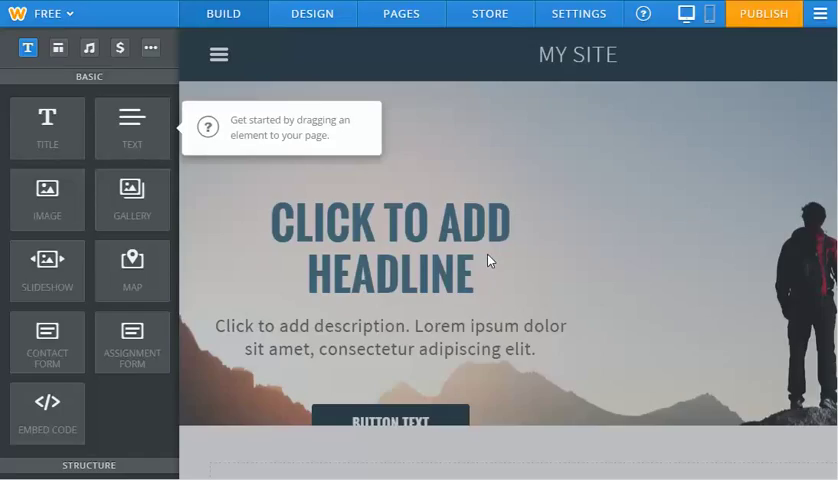
mouse_move(428, 258)
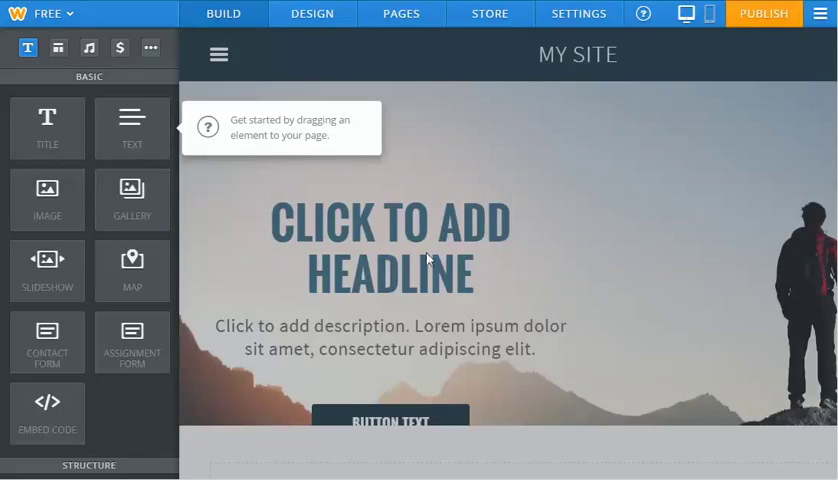
mouse_move(410, 282)
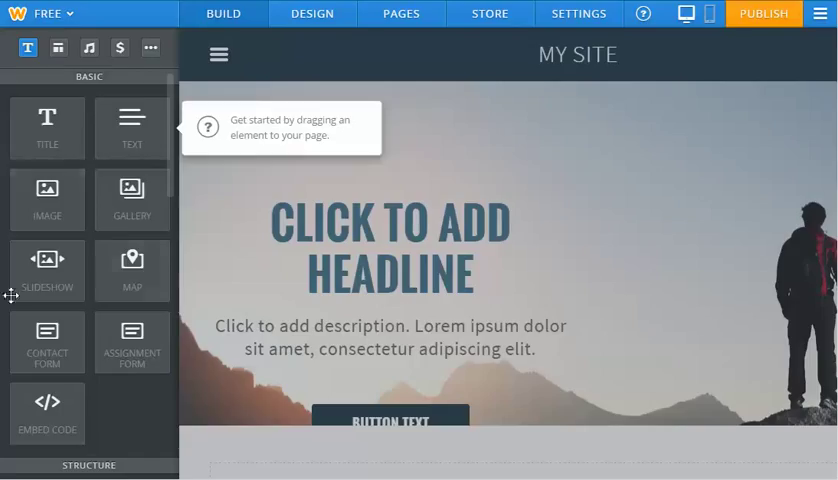
mouse_move(203, 228)
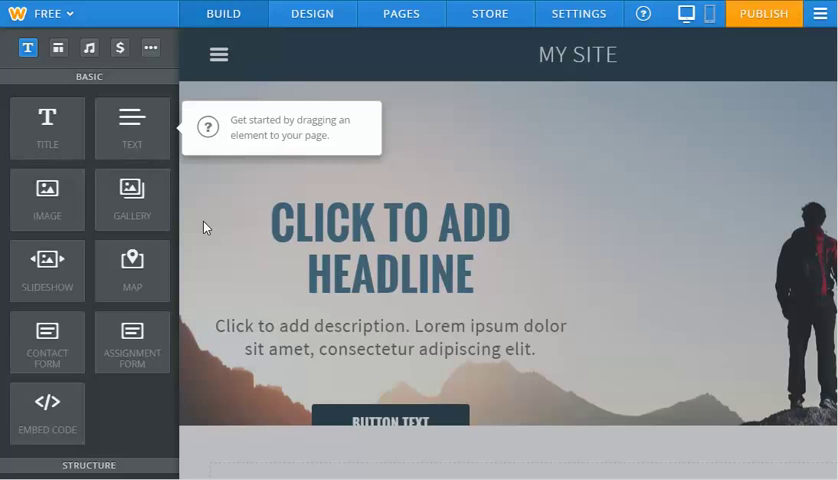
mouse_move(405, 52)
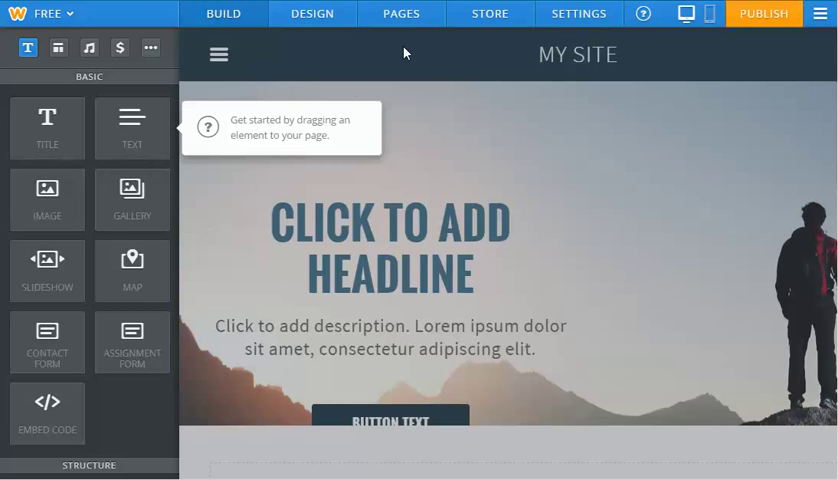
Delete the Contact and About pages from the site's page list.
left_click(400, 14)
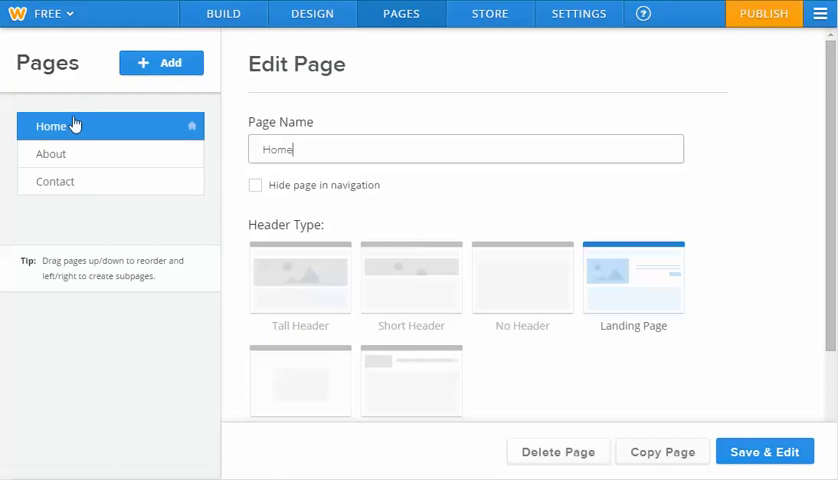
mouse_move(178, 196)
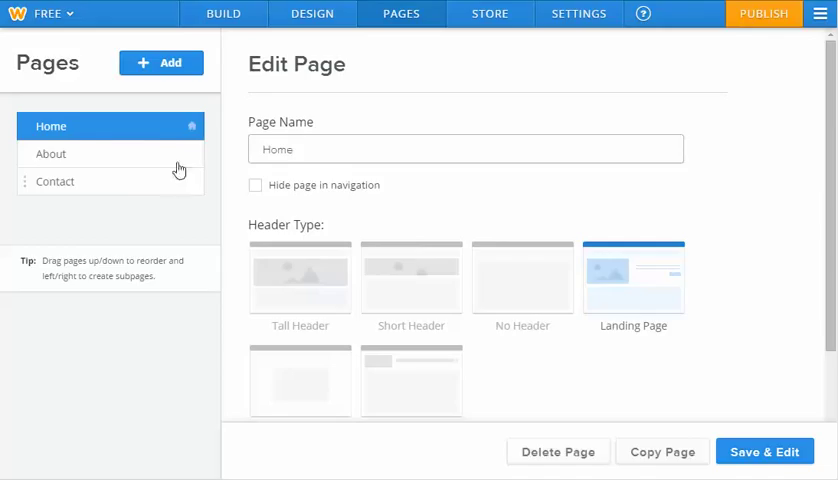
mouse_move(119, 186)
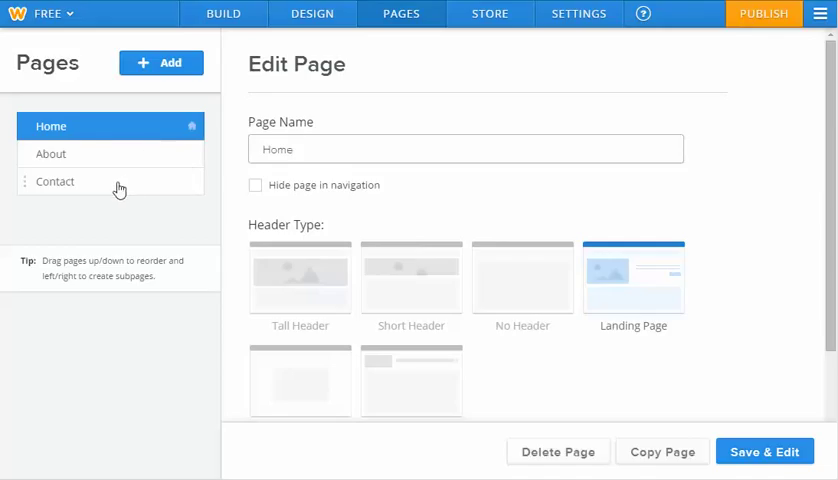
left_click(55, 181)
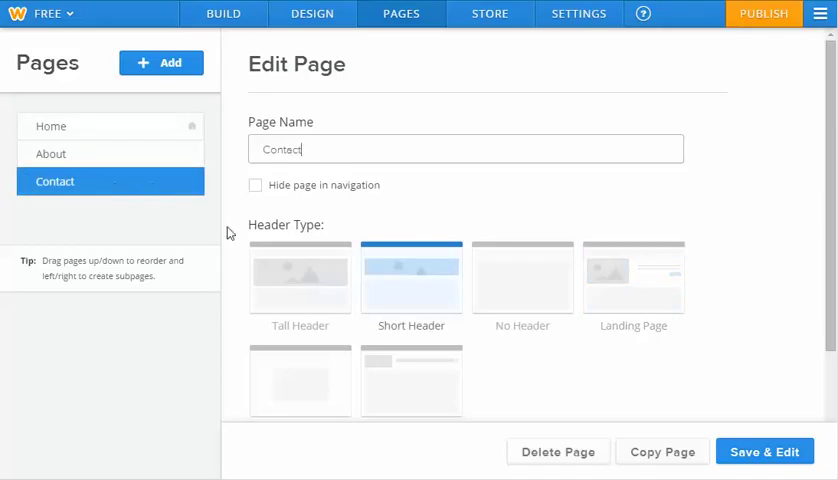
left_click(557, 451)
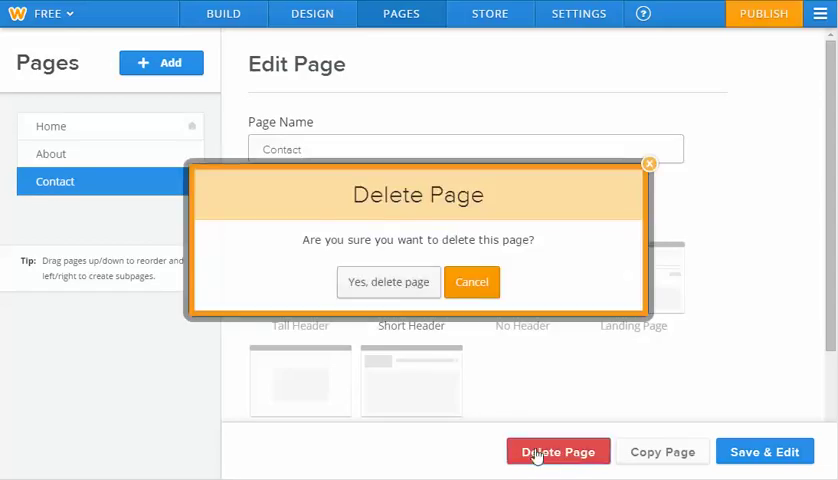
left_click(388, 281)
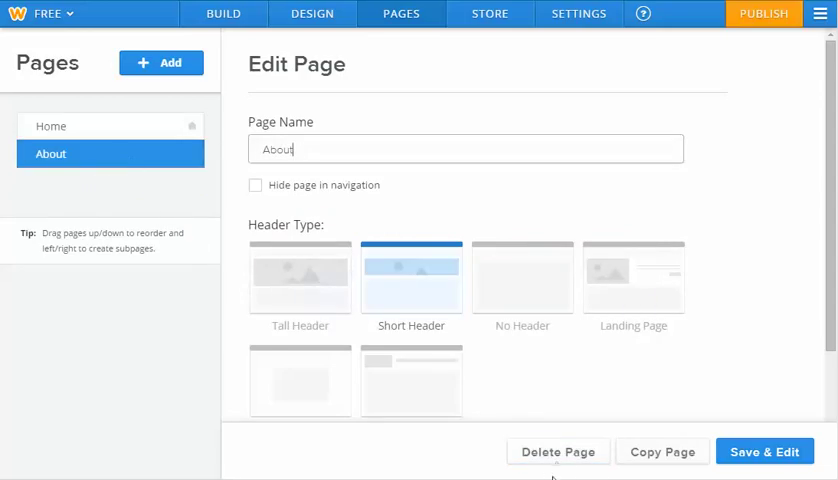
left_click(557, 451)
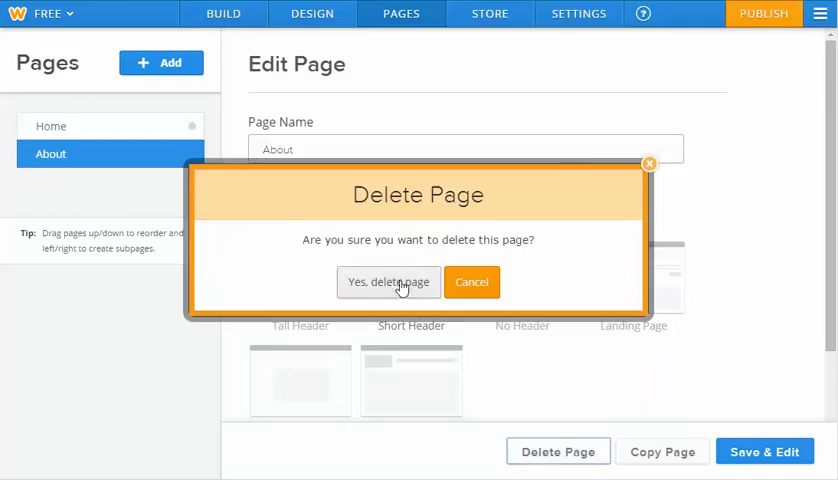
left_click(388, 282)
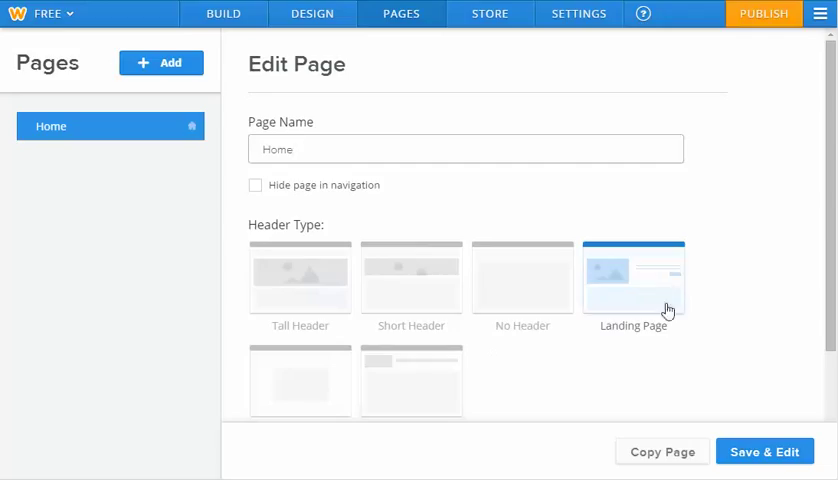
mouse_move(620, 283)
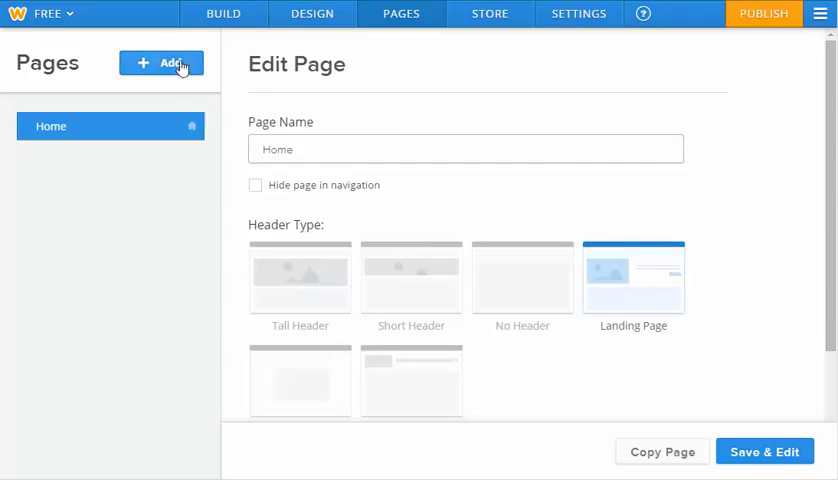
Add a standard page named 'About Me' with the No Header type.
left_click(161, 62)
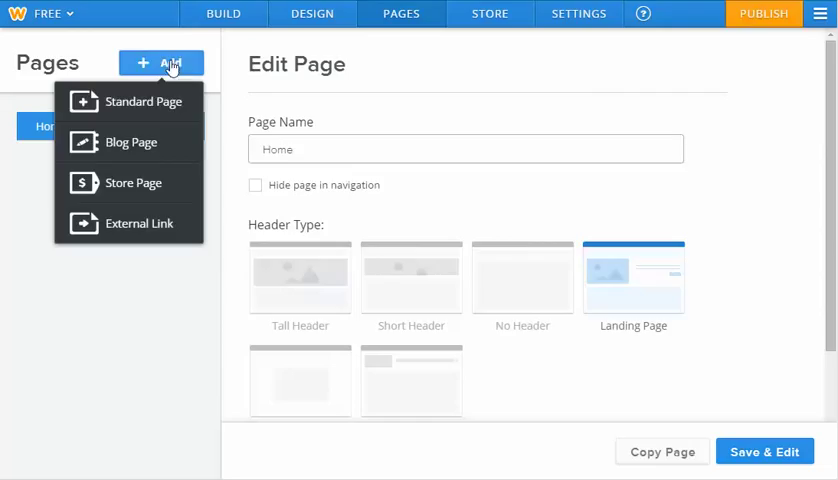
mouse_move(148, 102)
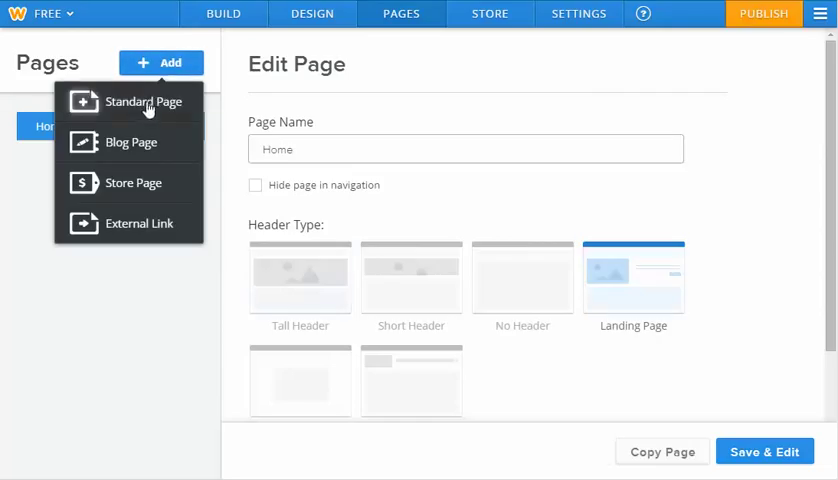
left_click(140, 101)
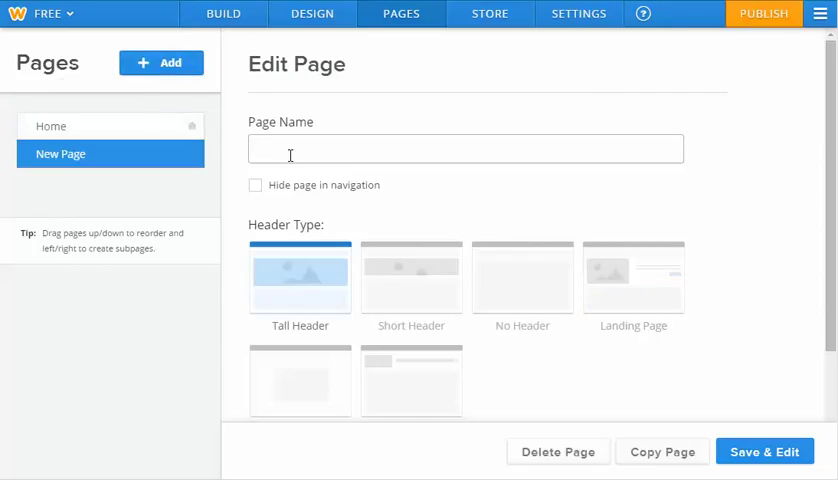
type("About")
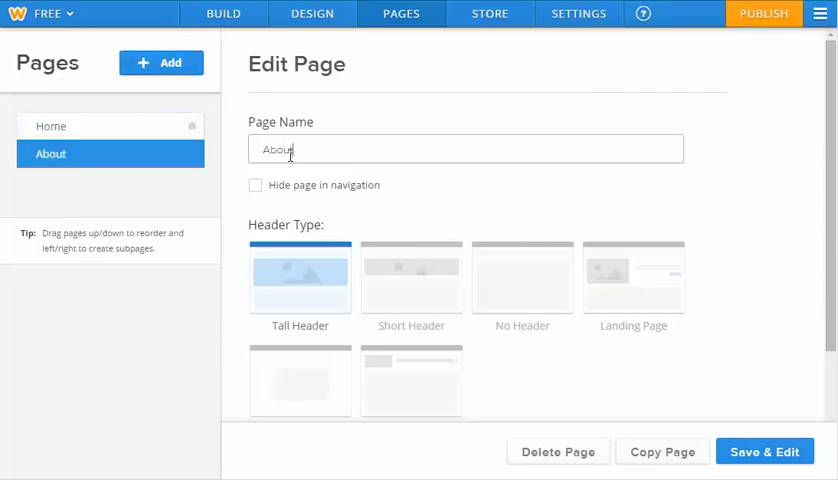
type("Me")
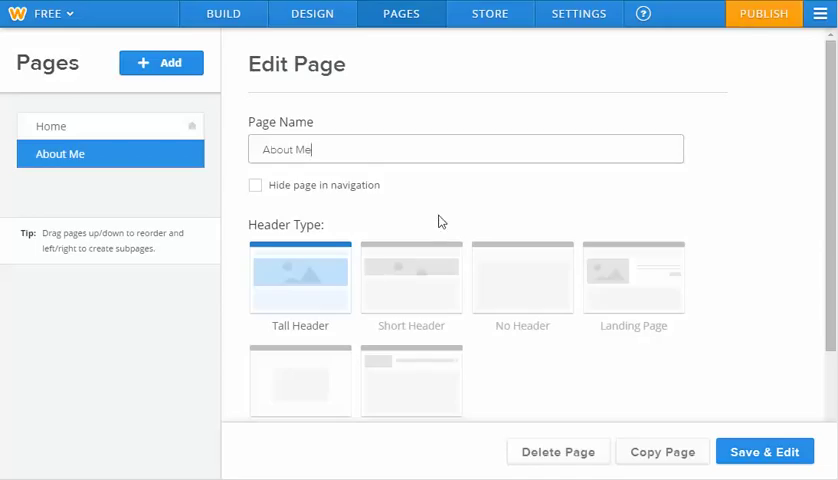
left_click(522, 278)
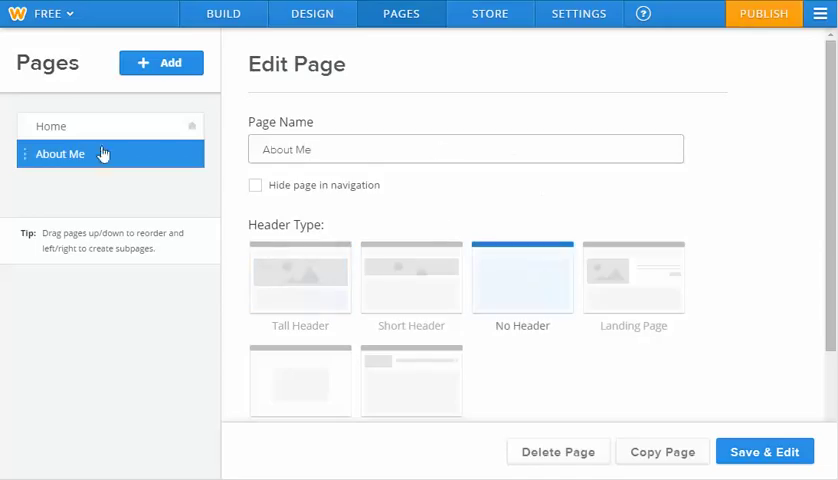
mouse_move(542, 374)
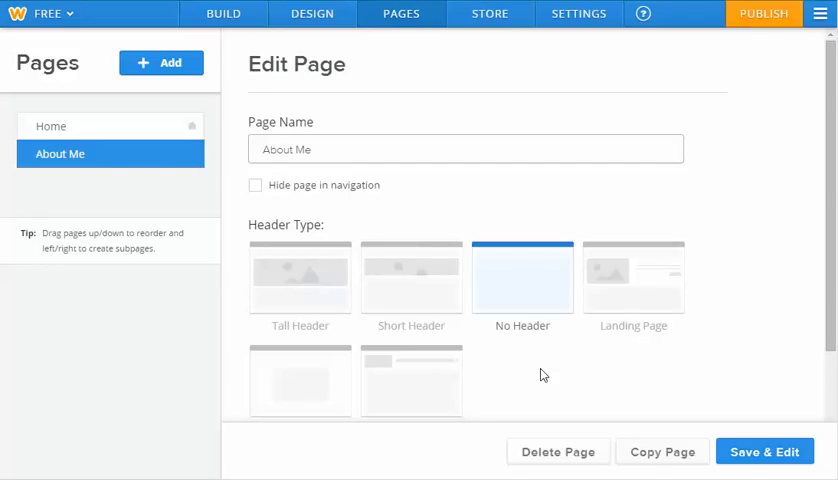
mouse_move(521, 323)
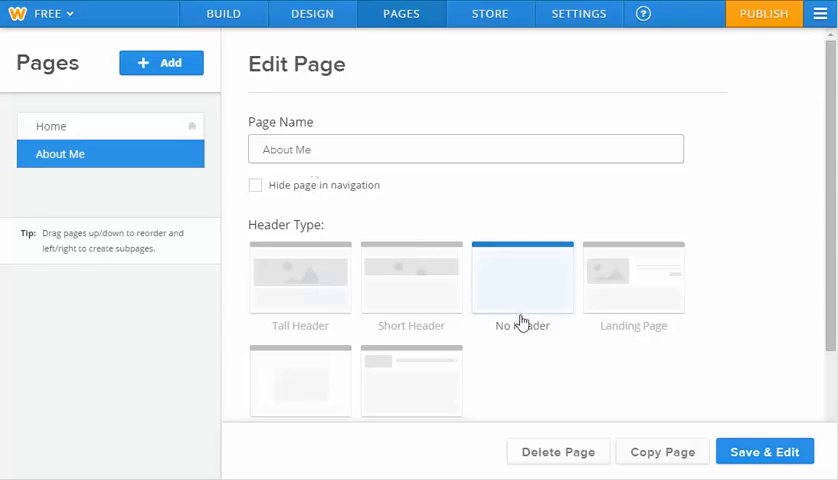
mouse_move(475, 247)
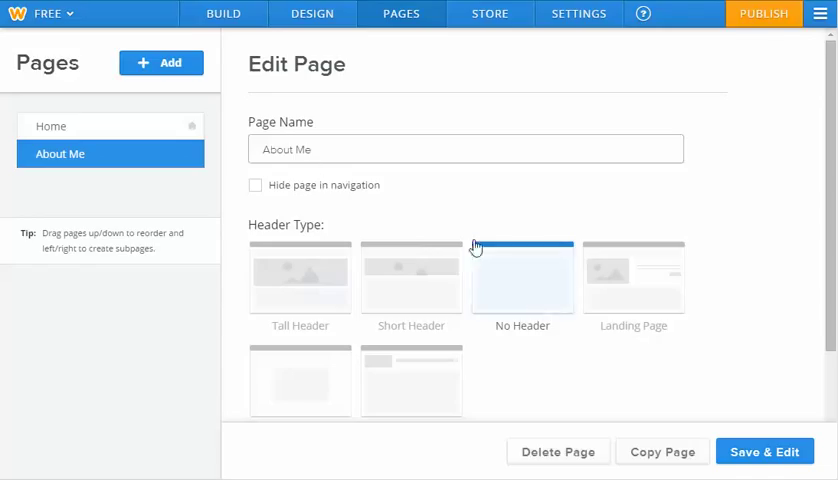
mouse_move(180, 75)
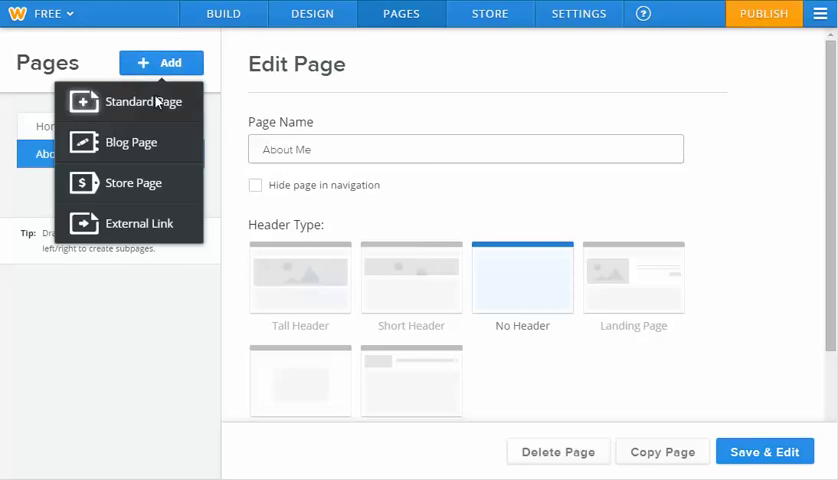
Add a standard page named 'Instruction' with No Header.
left_click(135, 101)
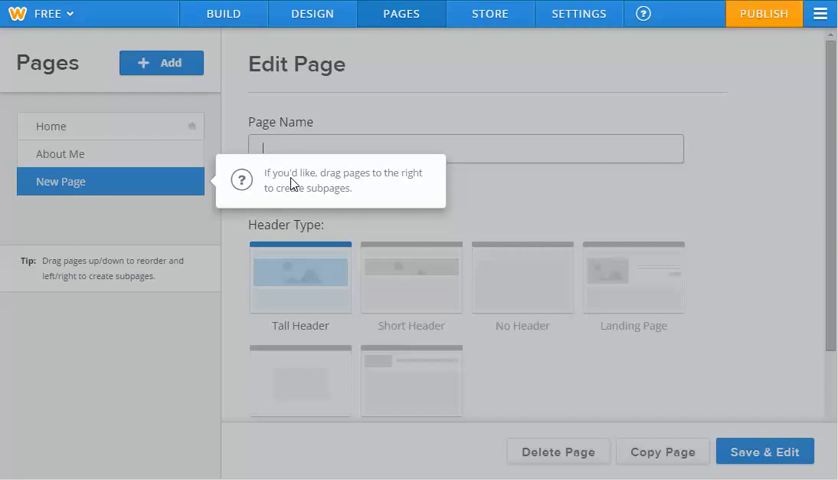
mouse_move(300, 150)
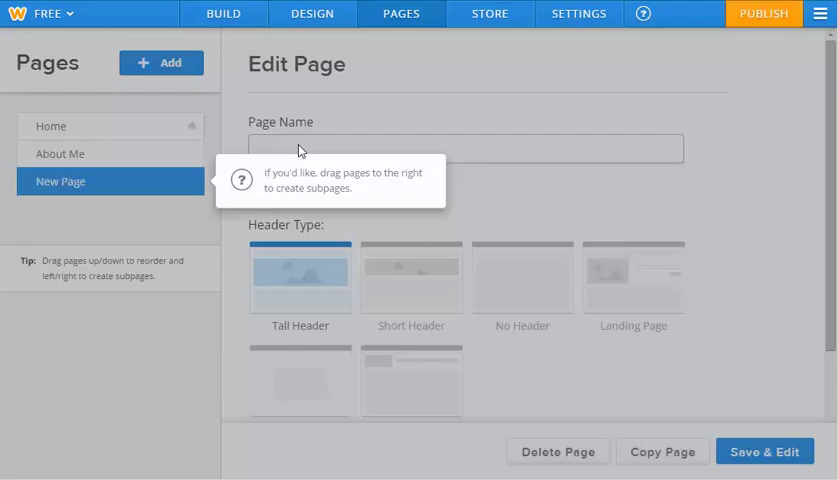
type("Instruction")
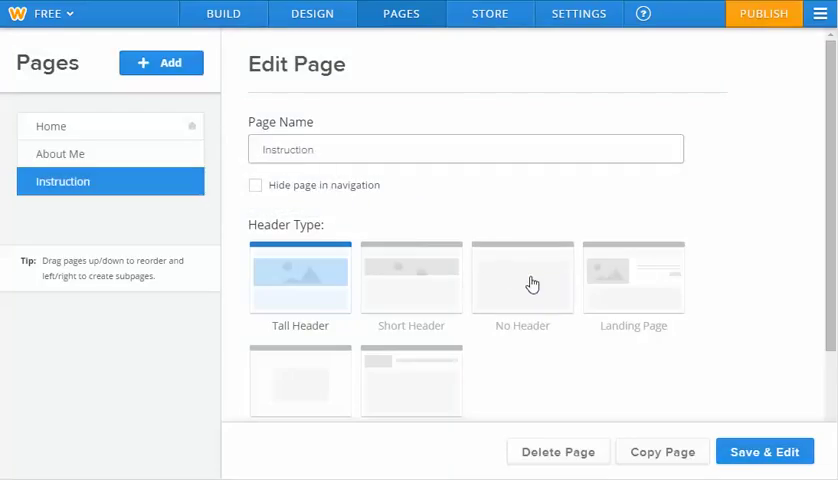
left_click(522, 285)
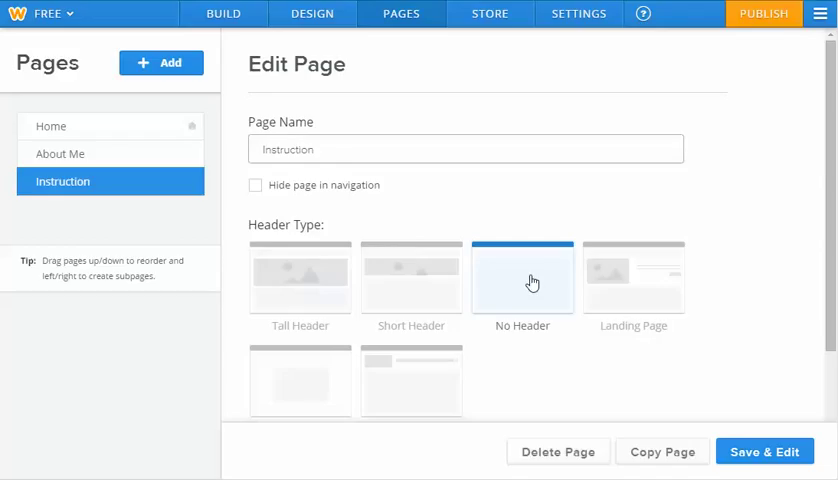
mouse_move(108, 186)
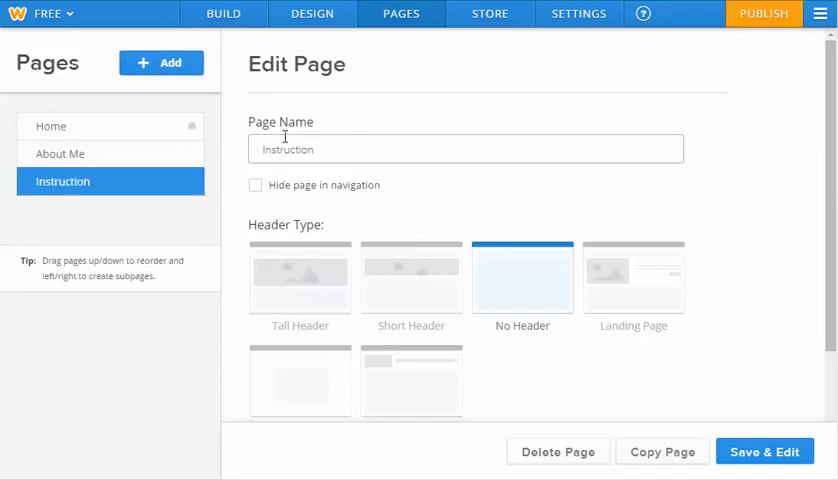
Add a standard page named 'Project #1' with No Header.
left_click(161, 62)
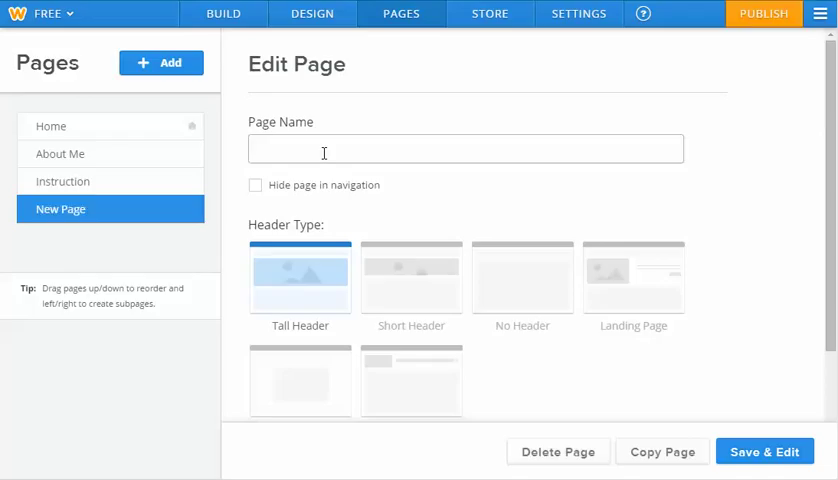
type("Proje")
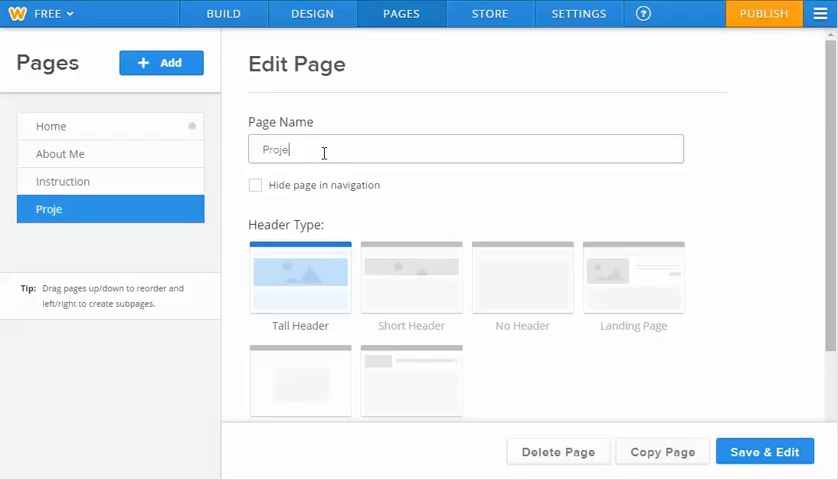
type("ct #1")
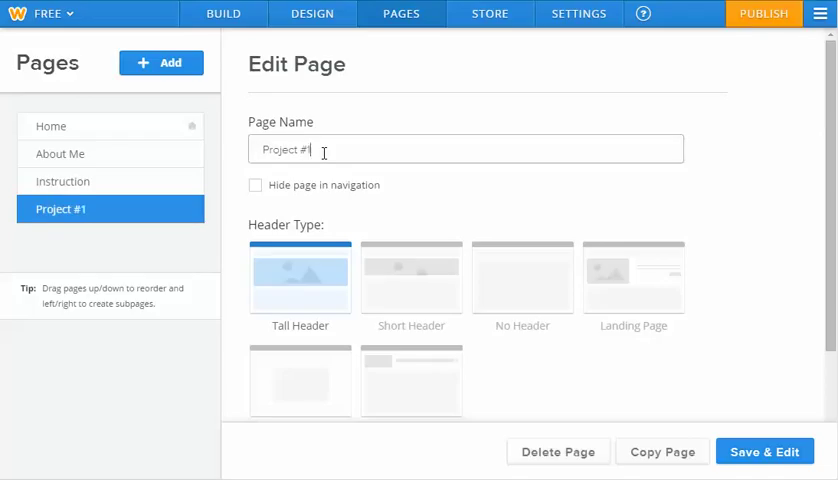
mouse_move(522, 289)
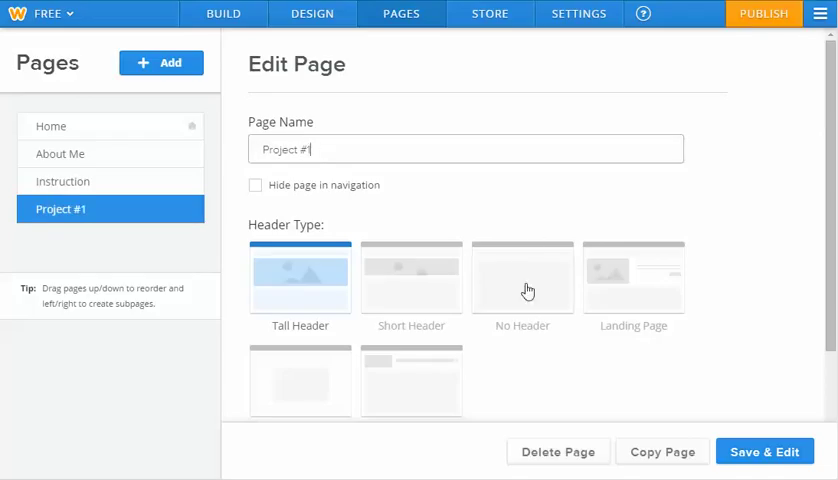
left_click(522, 280)
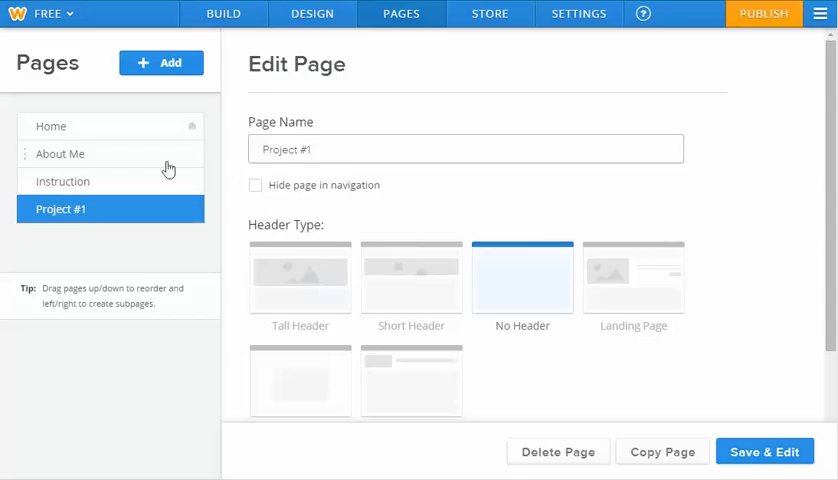
mouse_move(92, 106)
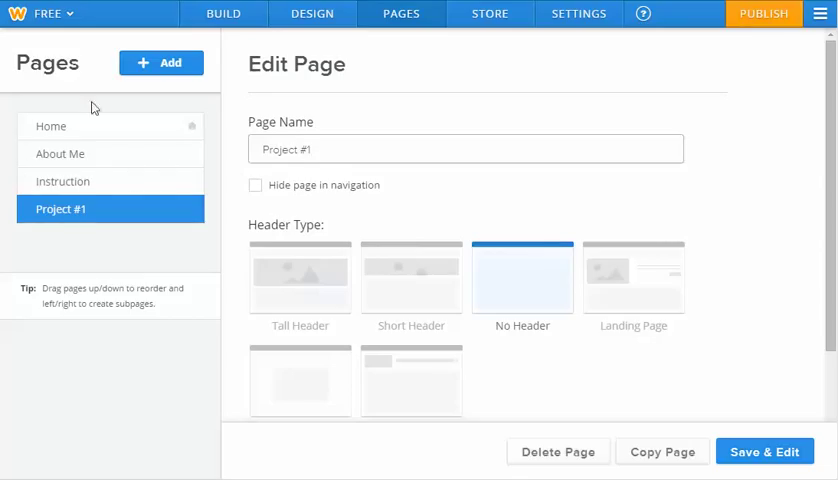
mouse_move(85, 183)
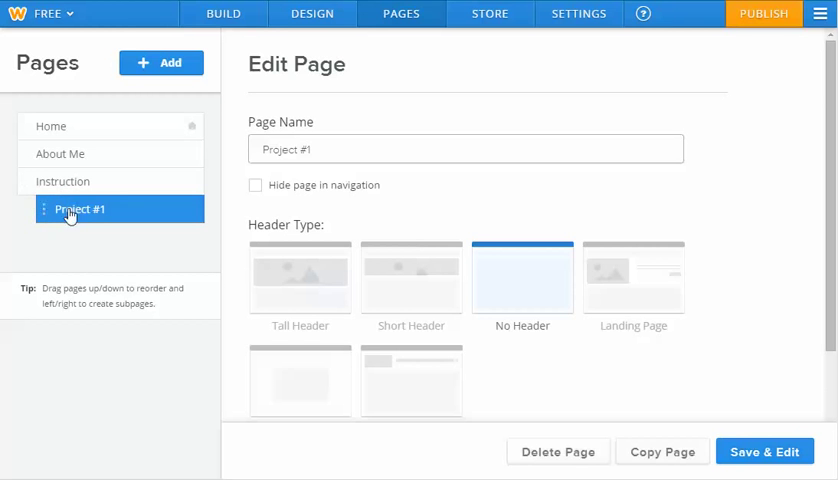
mouse_move(137, 238)
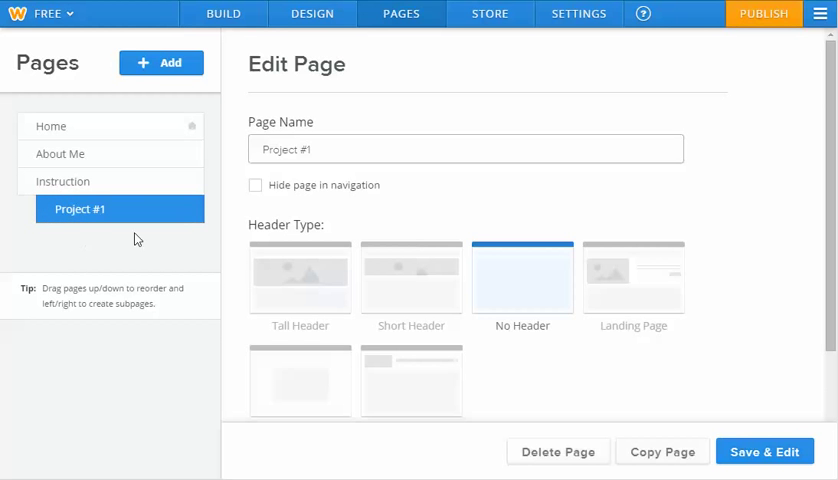
mouse_move(764, 451)
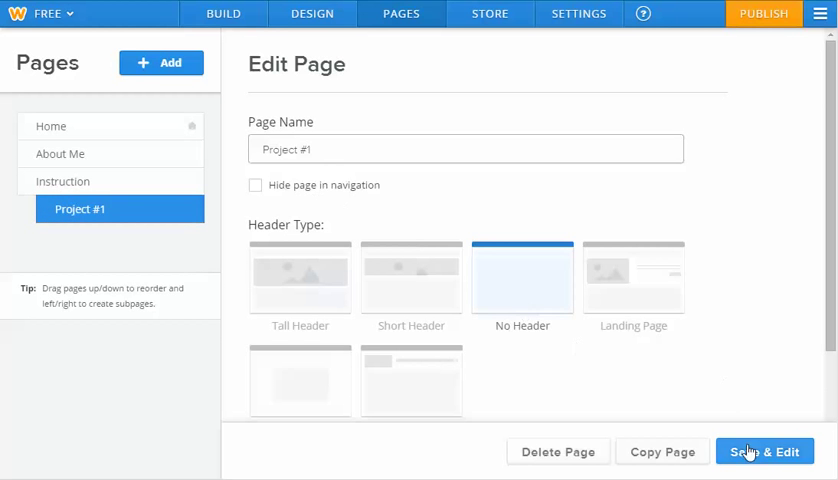
Save the nested page layout and reopen the site editor.
left_click(764, 451)
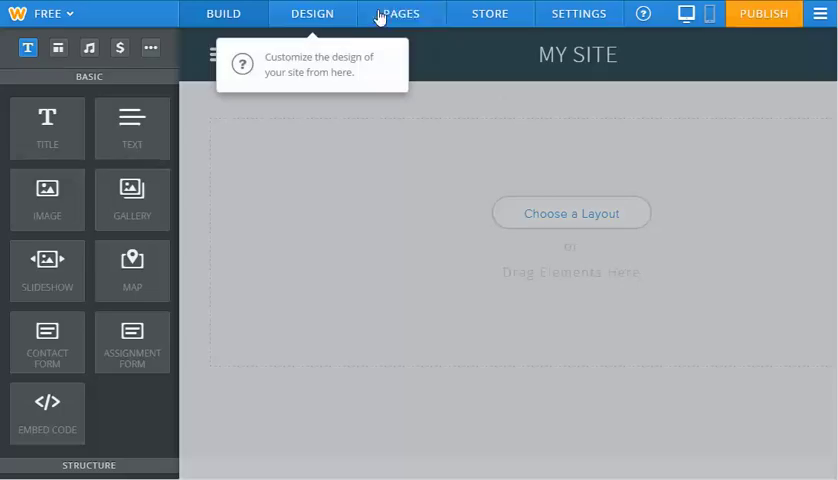
mouse_move(329, 72)
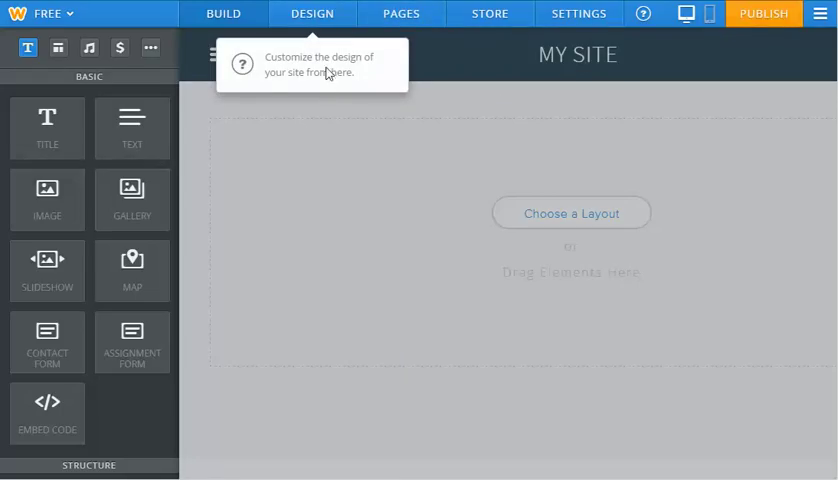
mouse_move(308, 72)
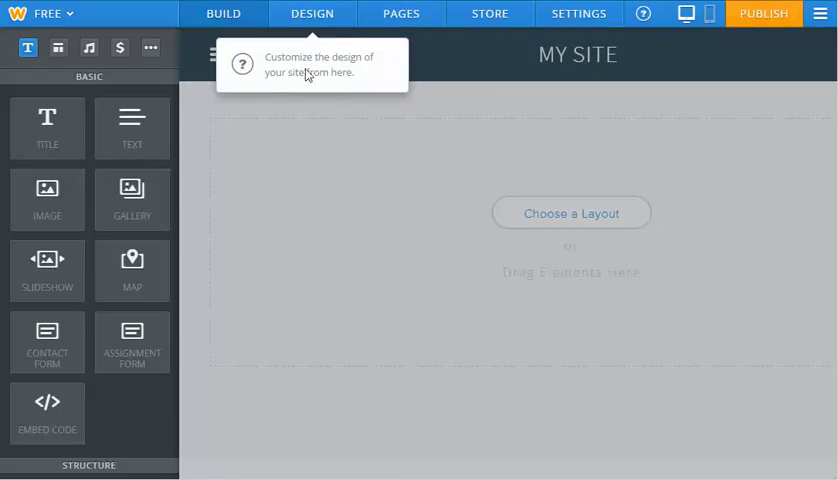
mouse_move(336, 110)
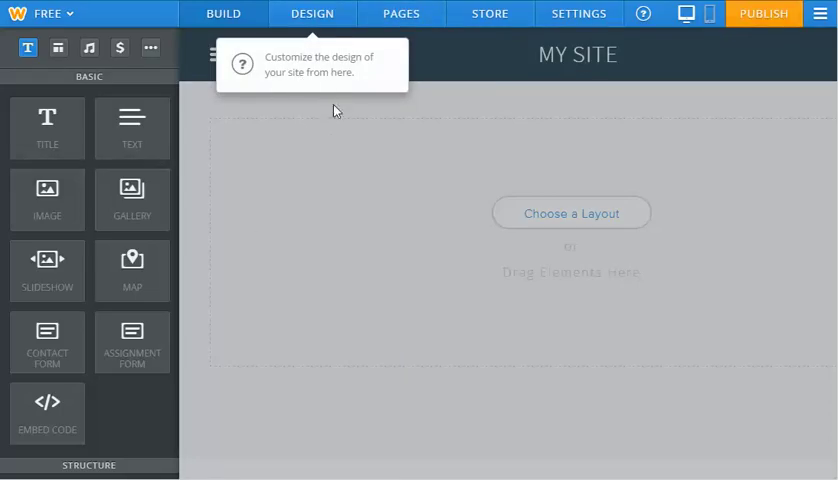
mouse_move(322, 77)
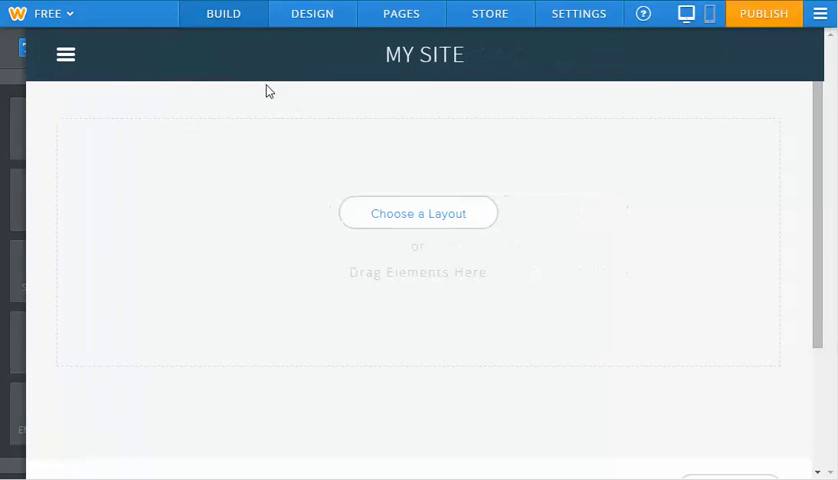
mouse_move(65, 58)
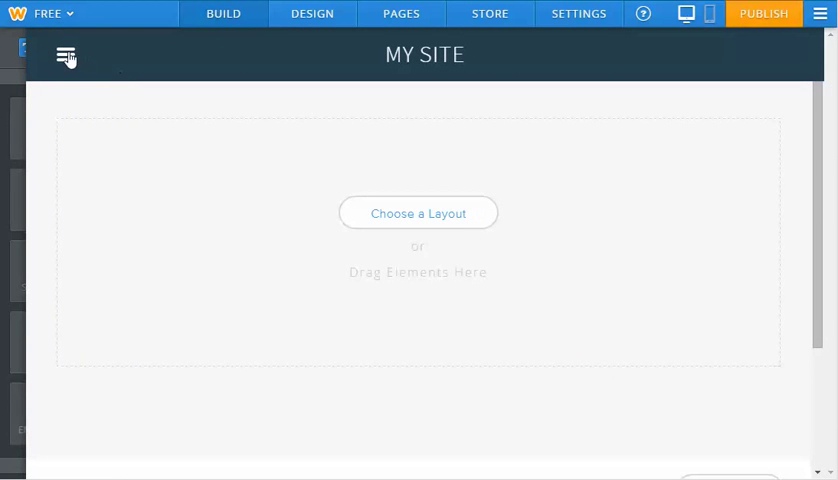
Open the site menu to check Home, About Me, Instruction and the Project #1 flyout.
left_click(66, 55)
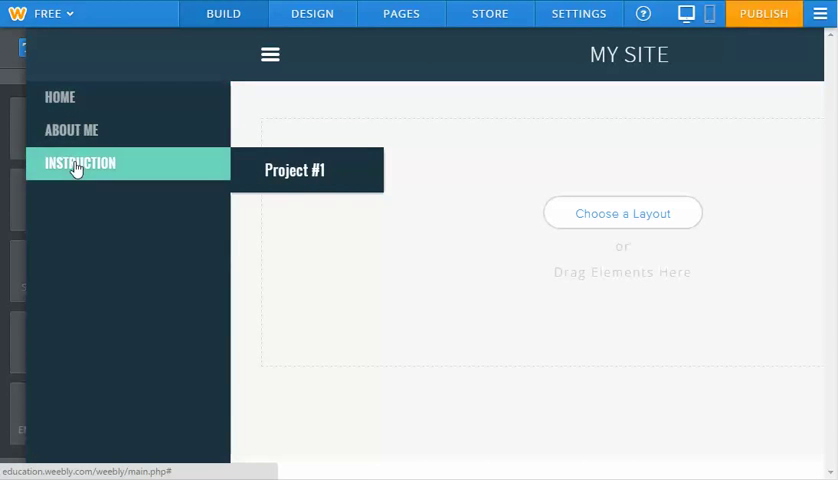
mouse_move(392, 186)
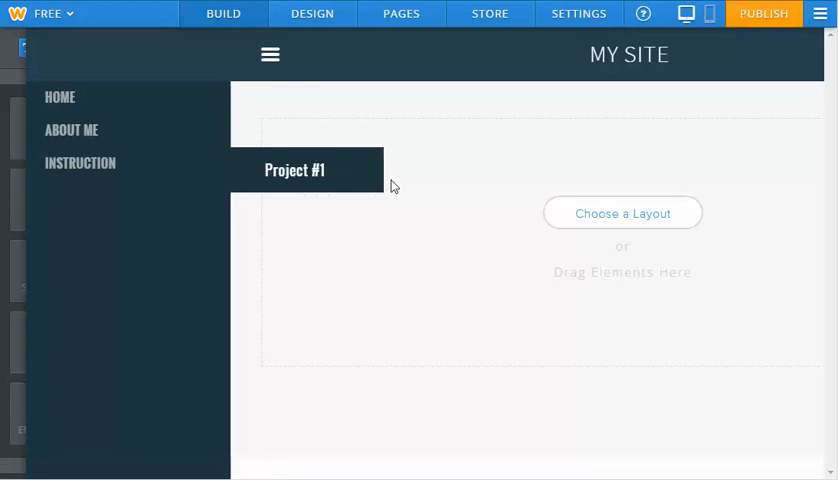
left_click(312, 14)
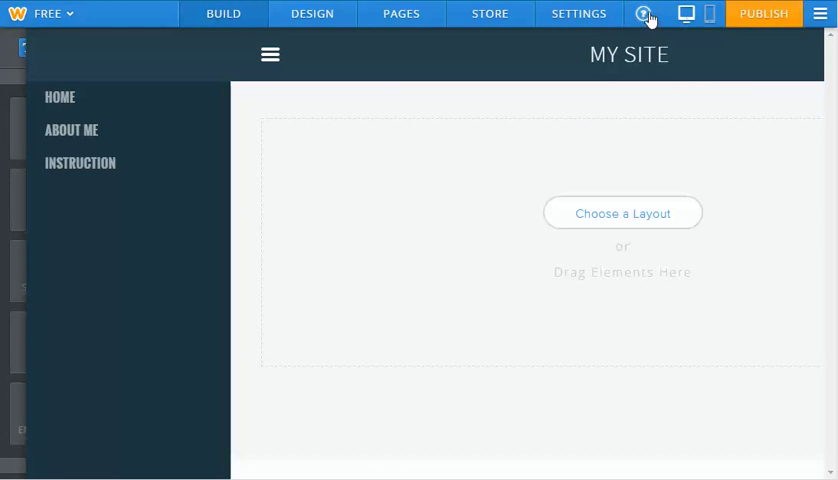
mouse_move(362, 213)
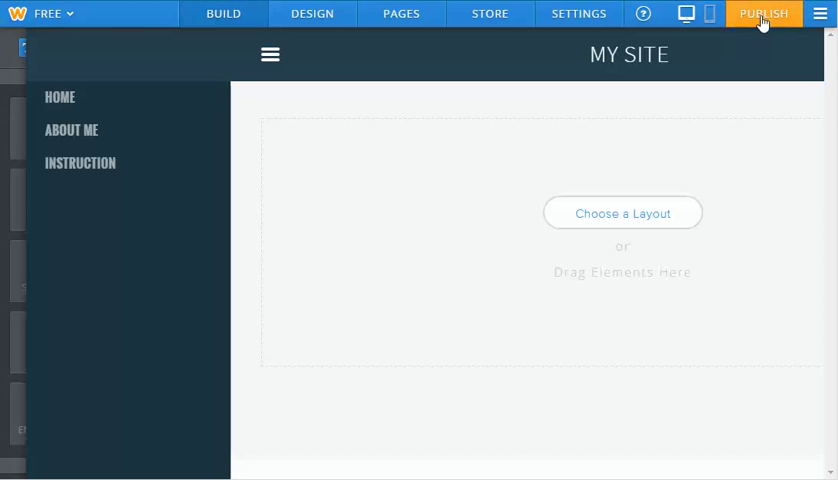
Publish the site, keeping the free gsherman2.weebly.com subdomain as its address.
left_click(763, 13)
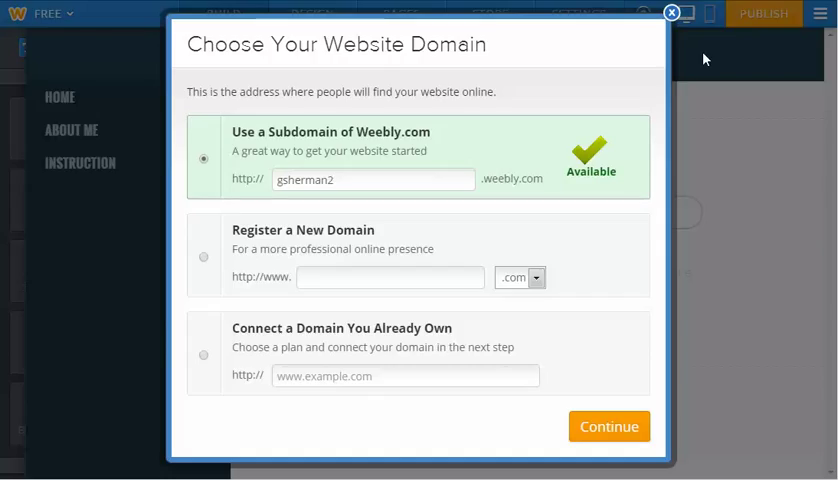
mouse_move(725, 37)
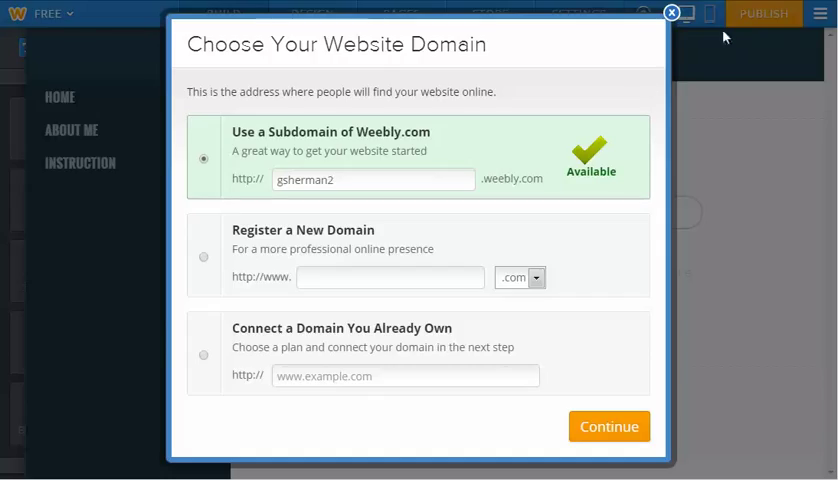
mouse_move(412, 163)
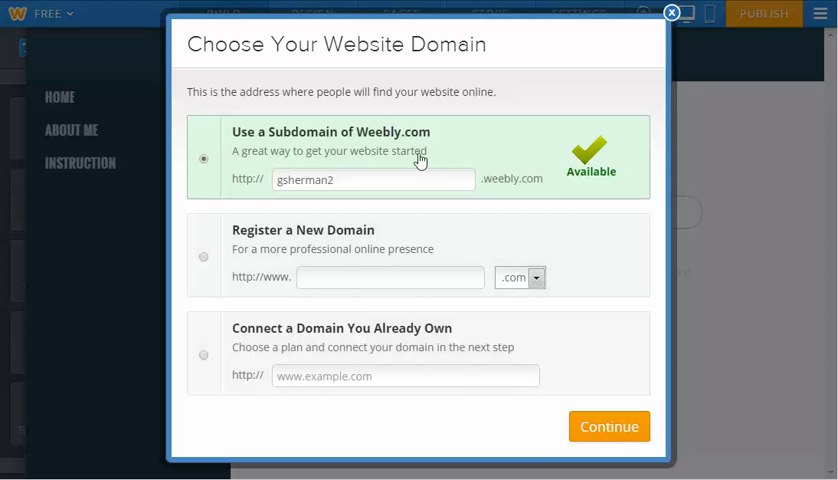
left_click(608, 426)
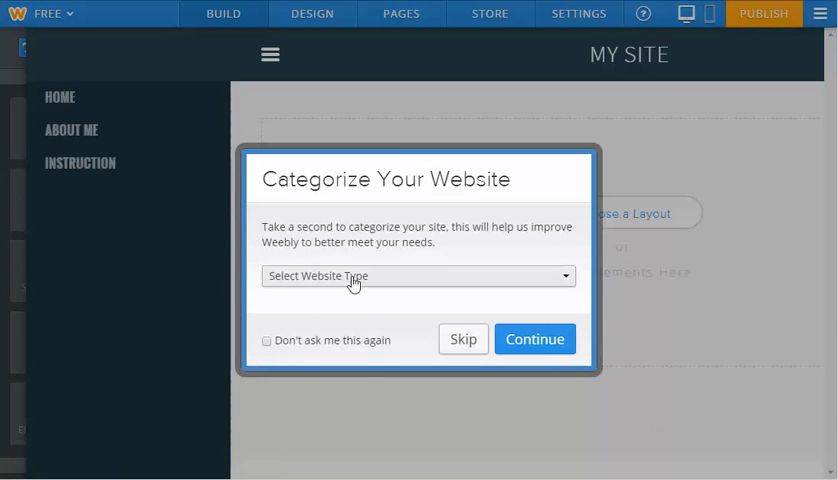
Set website type to Education and category to Teacher, ticking Don't ask me again.
left_click(418, 276)
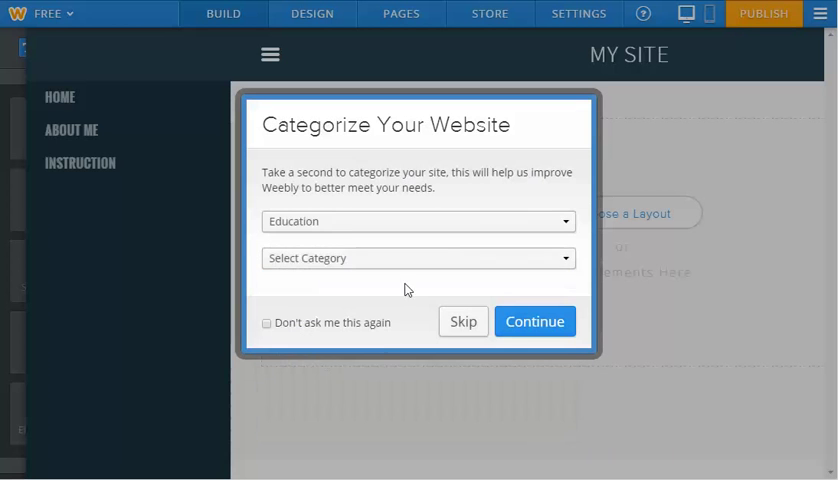
left_click(417, 258)
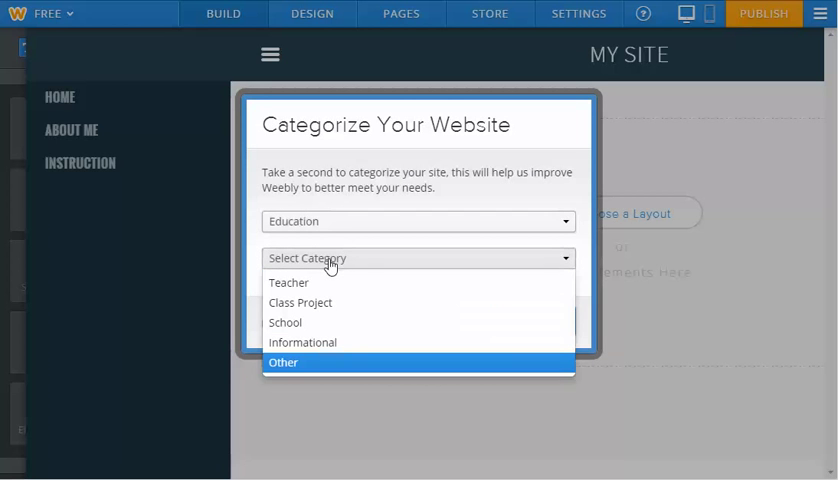
left_click(289, 282)
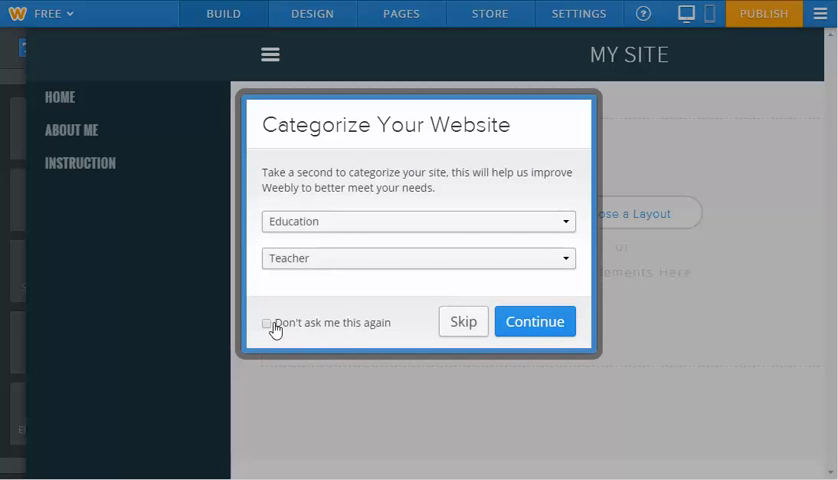
left_click(534, 321)
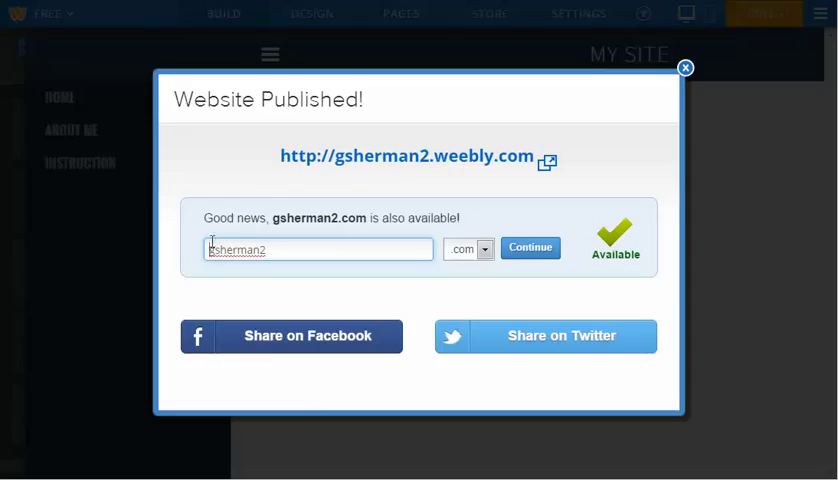
mouse_move(312, 376)
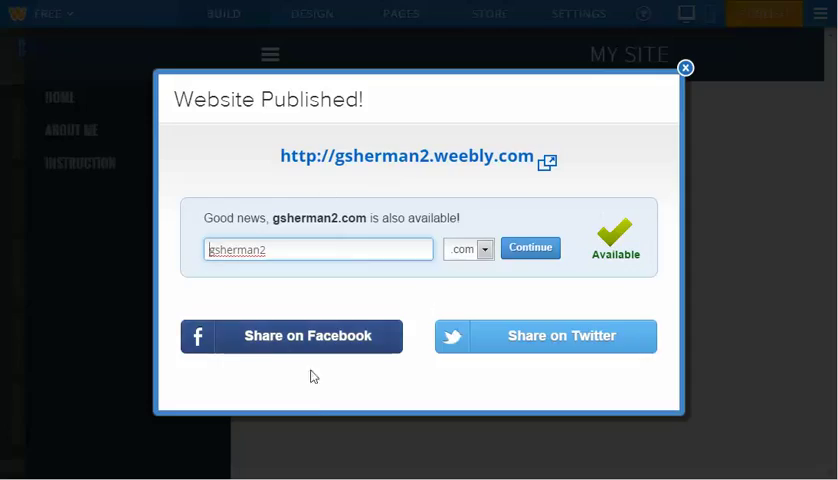
mouse_move(418, 162)
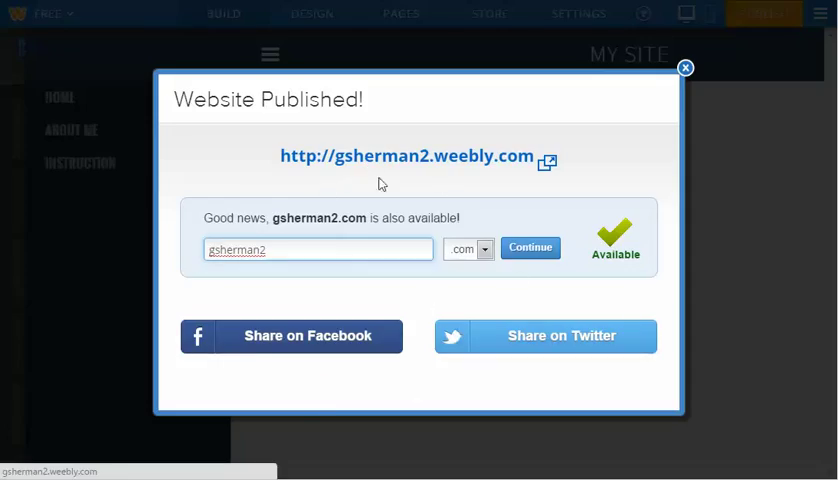
mouse_move(371, 162)
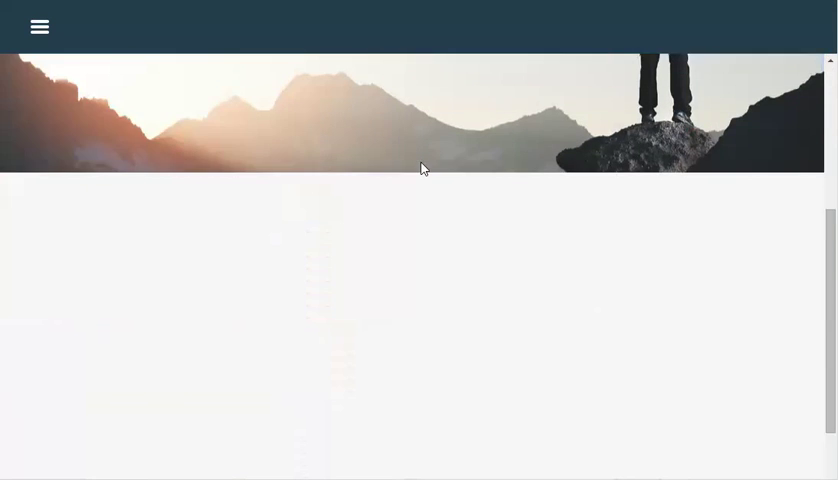
From the live site's menu, expand Instruction and open the blank Project #1 page.
scroll("up", 3)
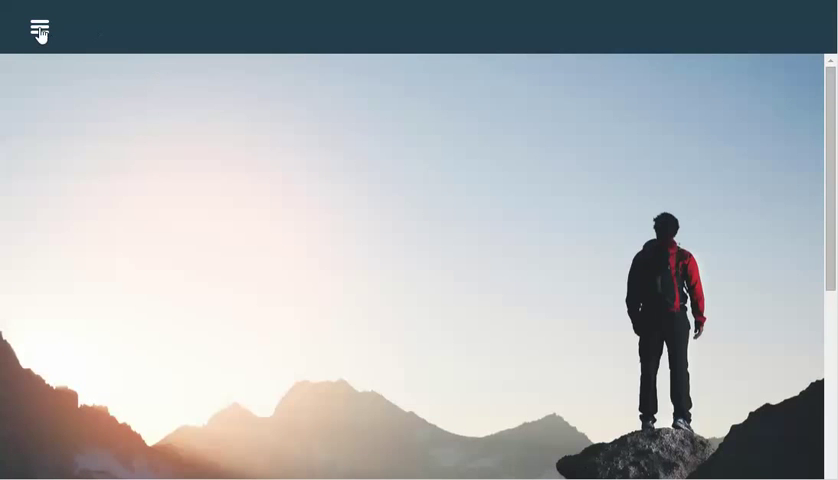
left_click(39, 28)
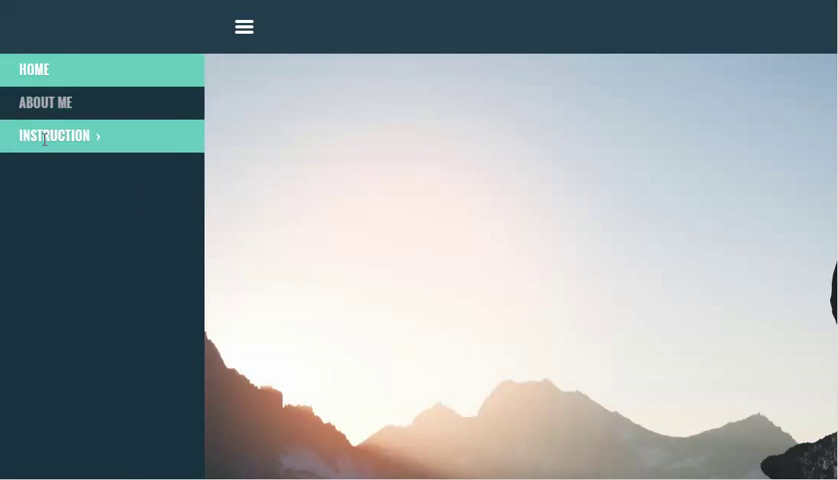
left_click(54, 135)
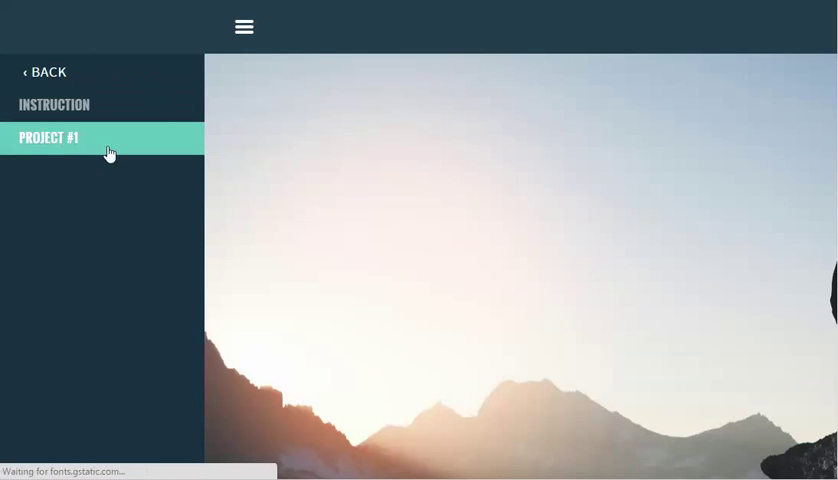
left_click(53, 138)
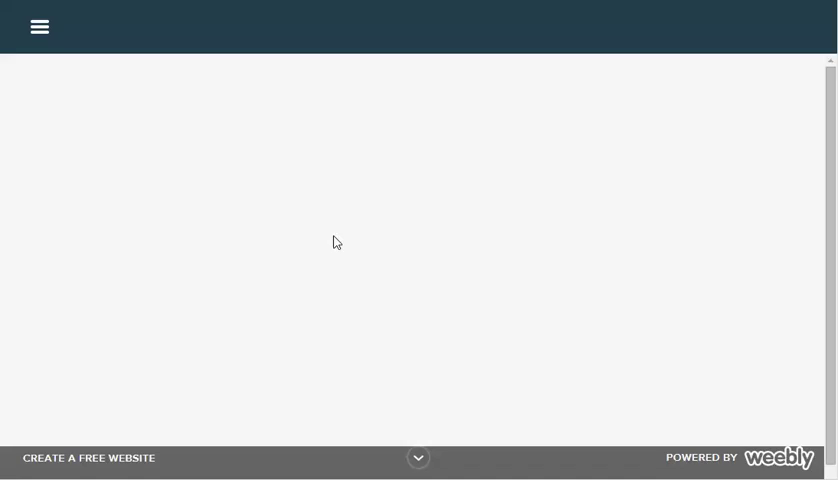
mouse_move(350, 248)
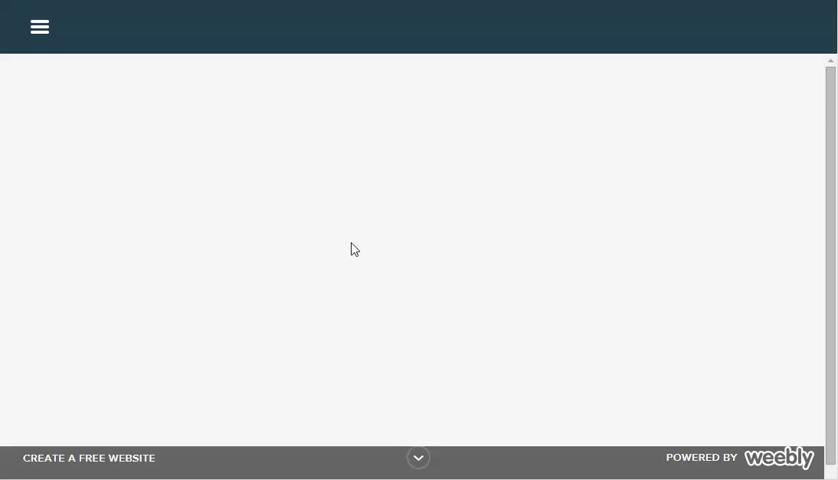
mouse_move(405, 445)
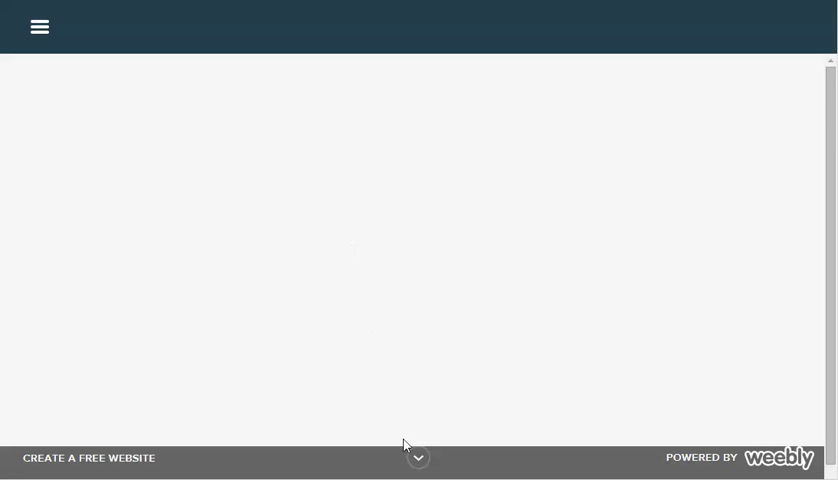
mouse_move(405, 445)
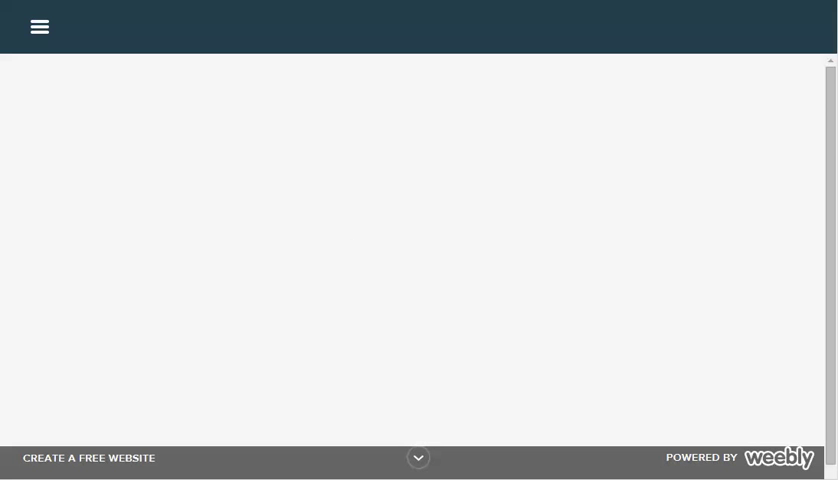